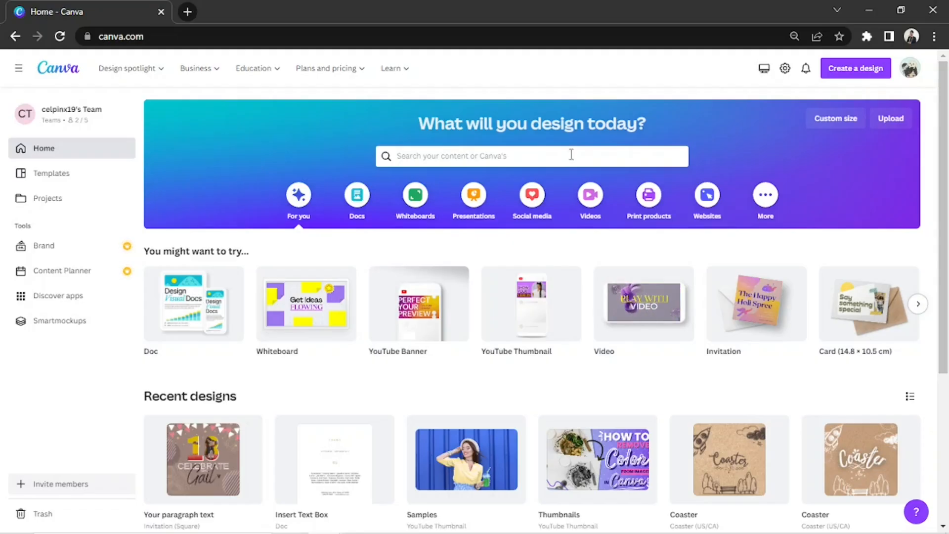
# - Search the home page for 'folded card' and choose the Folded Card (Portrait) format
pyautogui.click(532, 155)
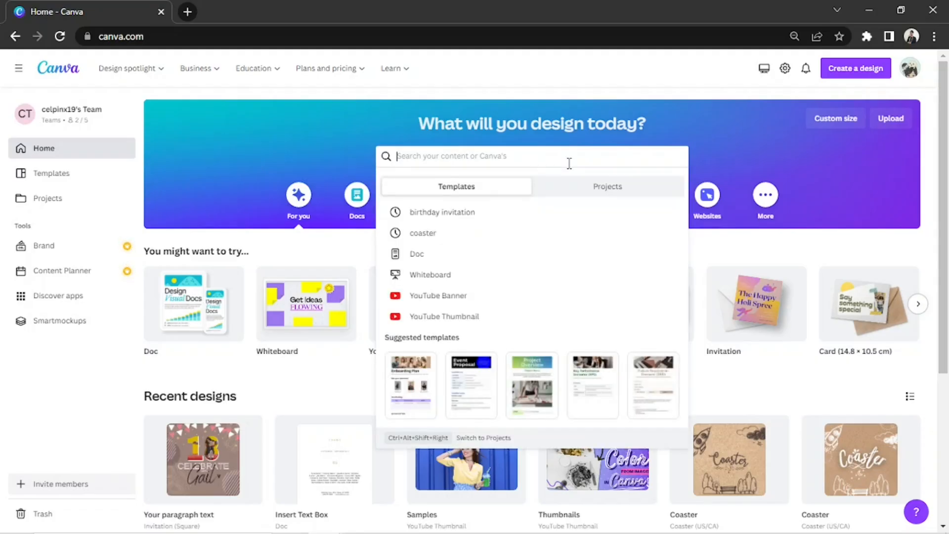
pyautogui.write('folded card')
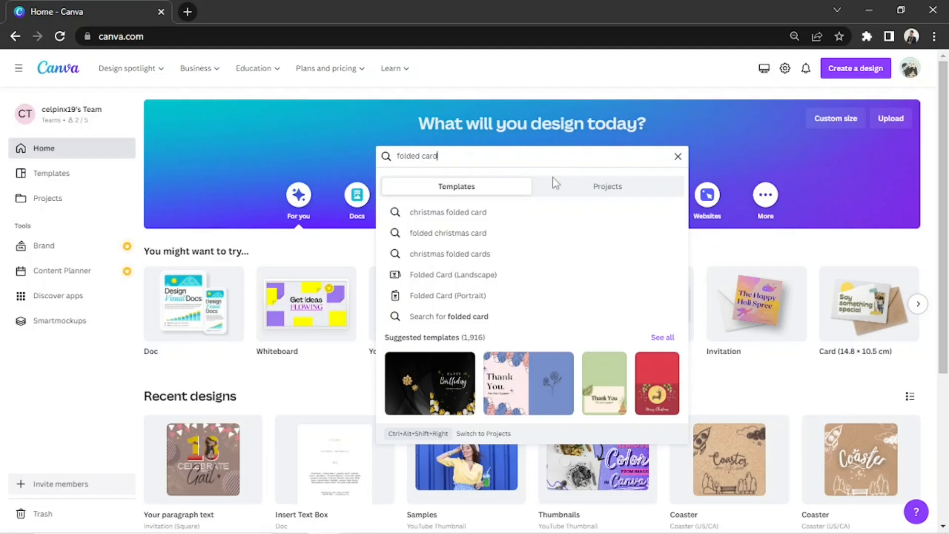
pyautogui.moveTo(488, 295)
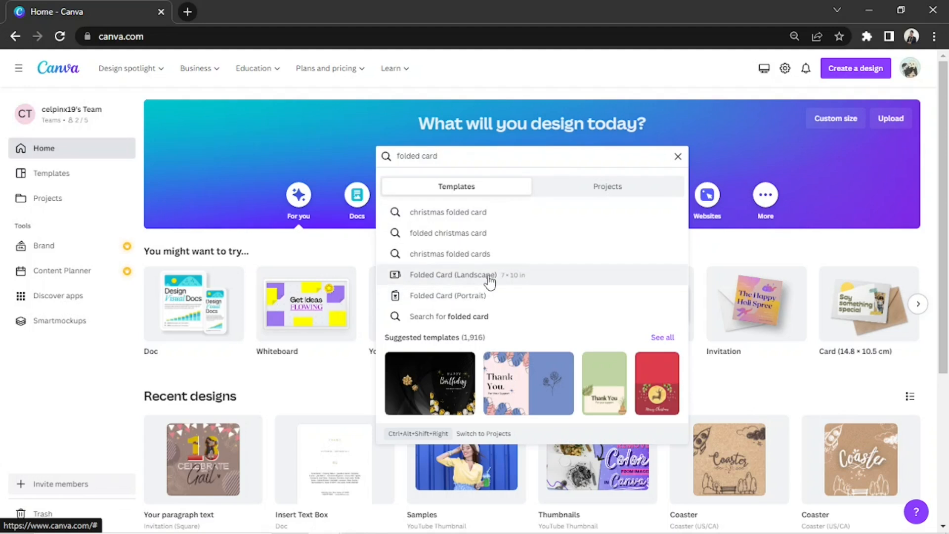
pyautogui.moveTo(520, 301)
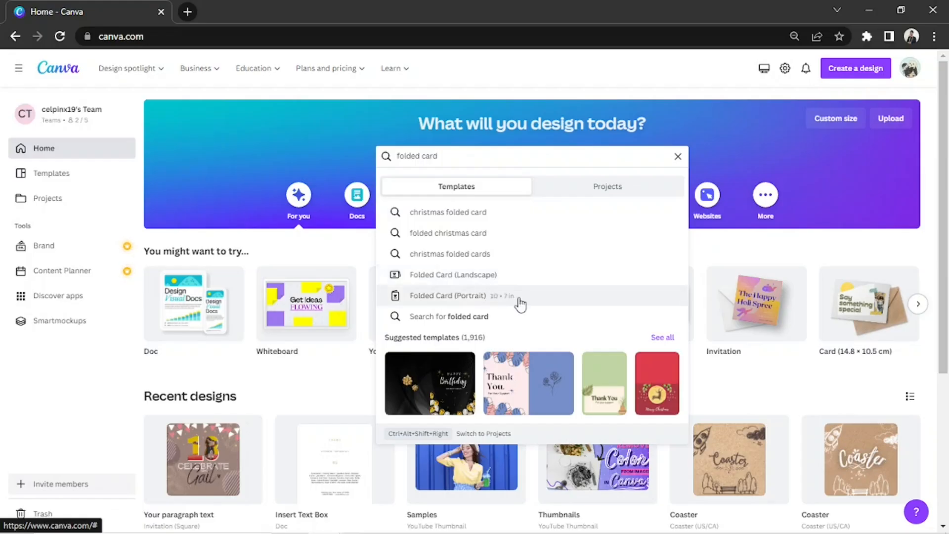
pyautogui.click(447, 296)
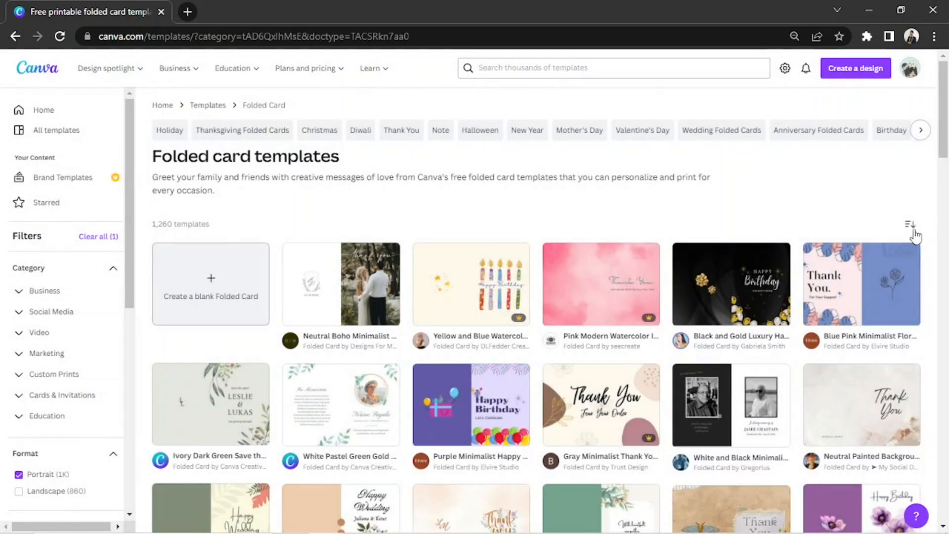
pyautogui.scroll(-3)
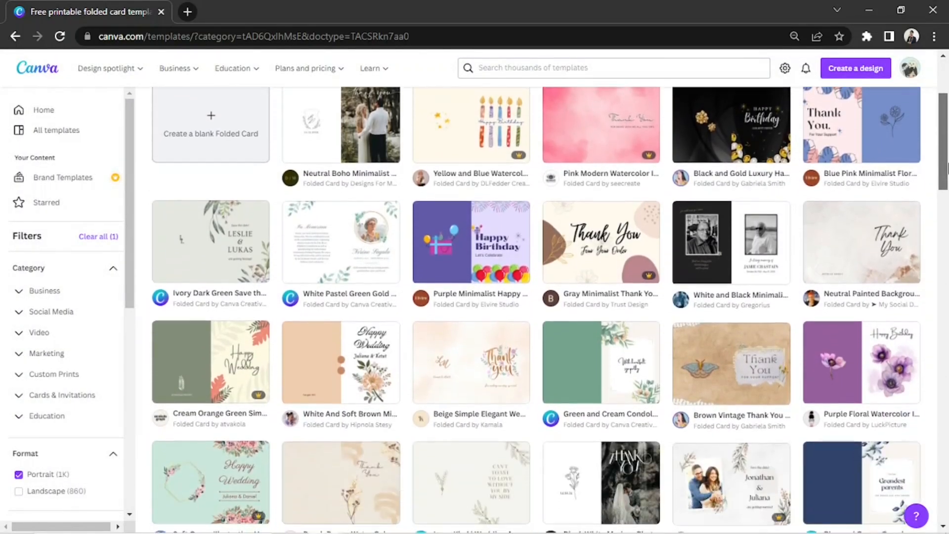
pyautogui.scroll(-3)
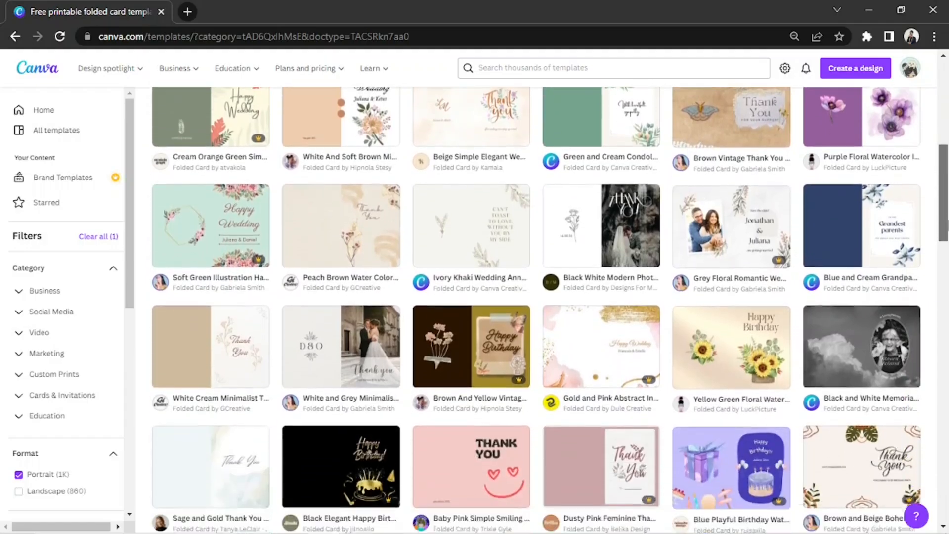
pyautogui.scroll(-3)
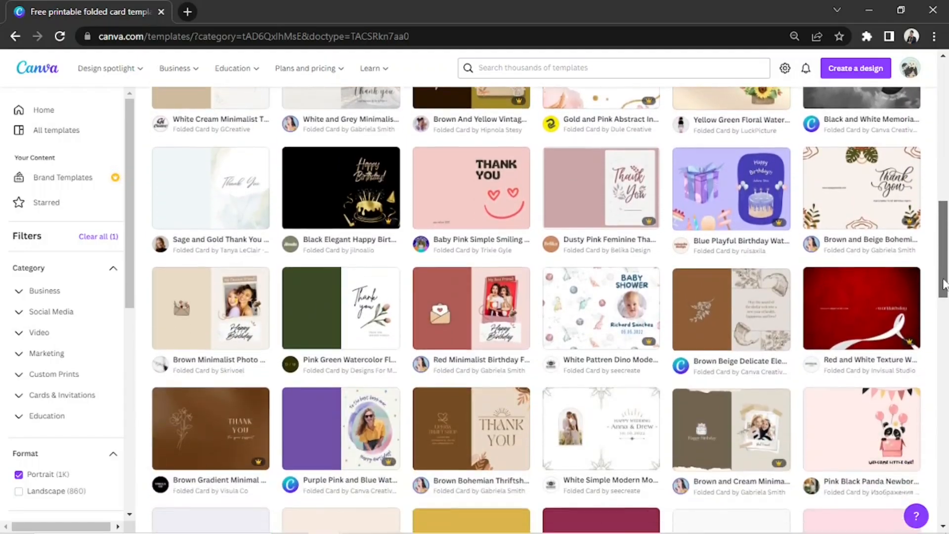
pyautogui.scroll(-3)
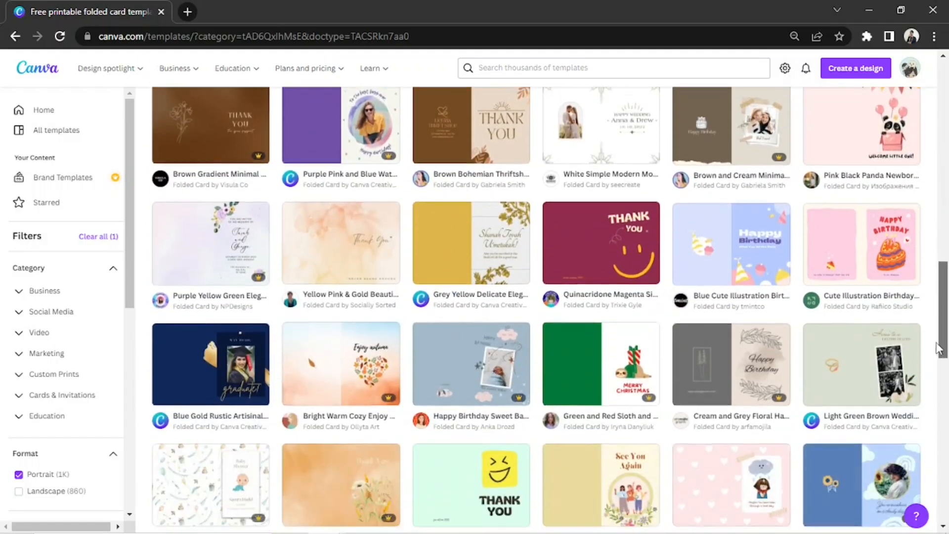
pyautogui.scroll(-3)
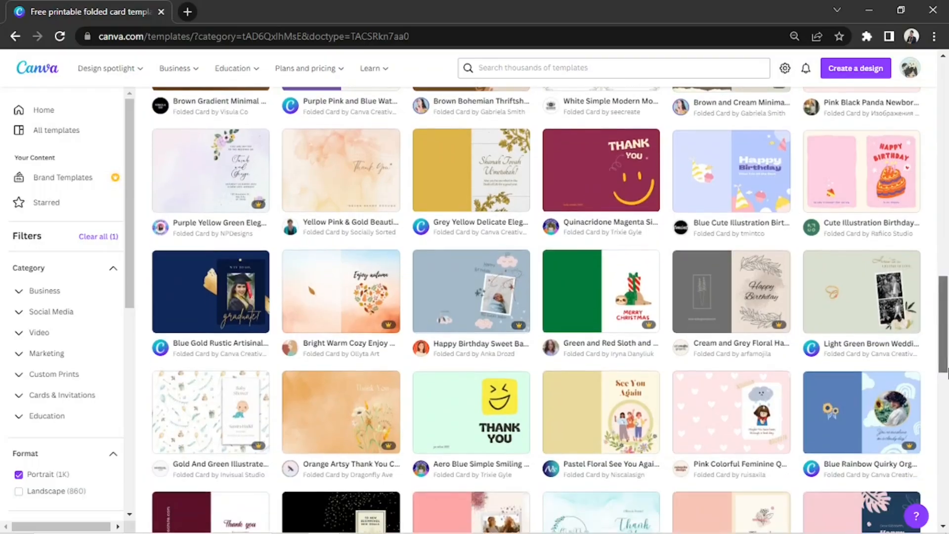
pyautogui.scroll(3)
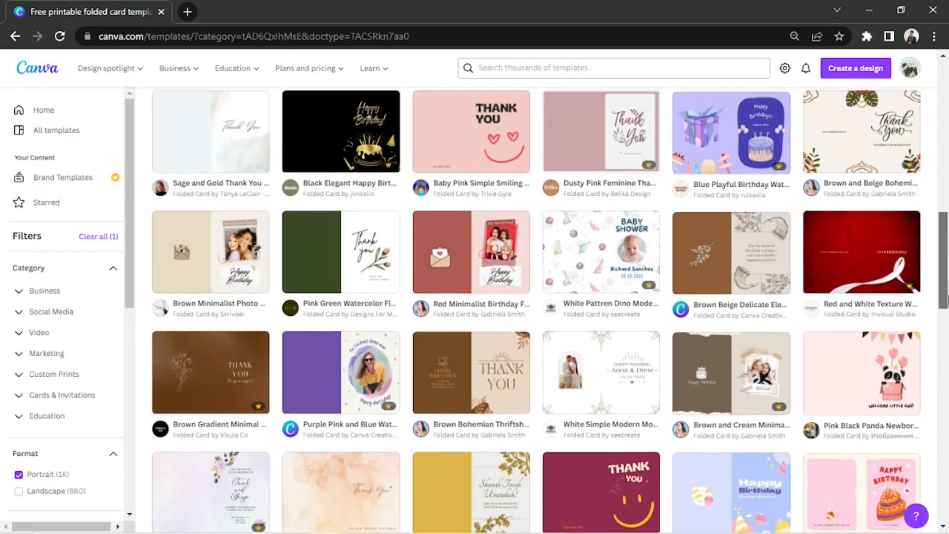
pyautogui.scroll(-3)
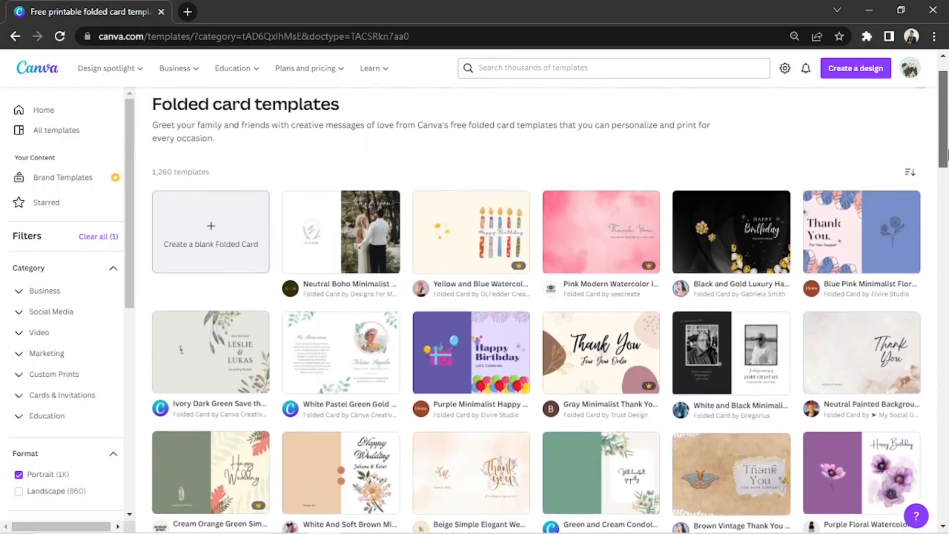
pyautogui.scroll(-3)
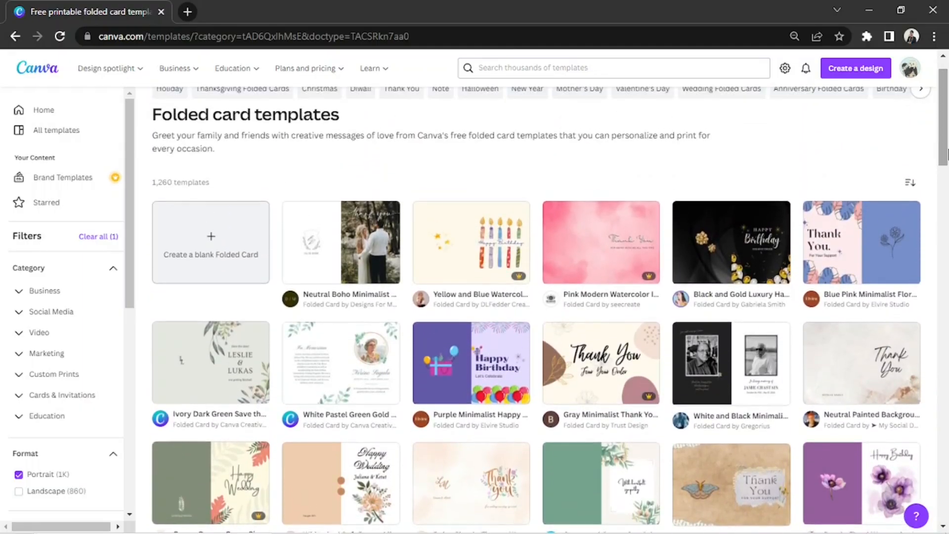
pyautogui.moveTo(251, 261)
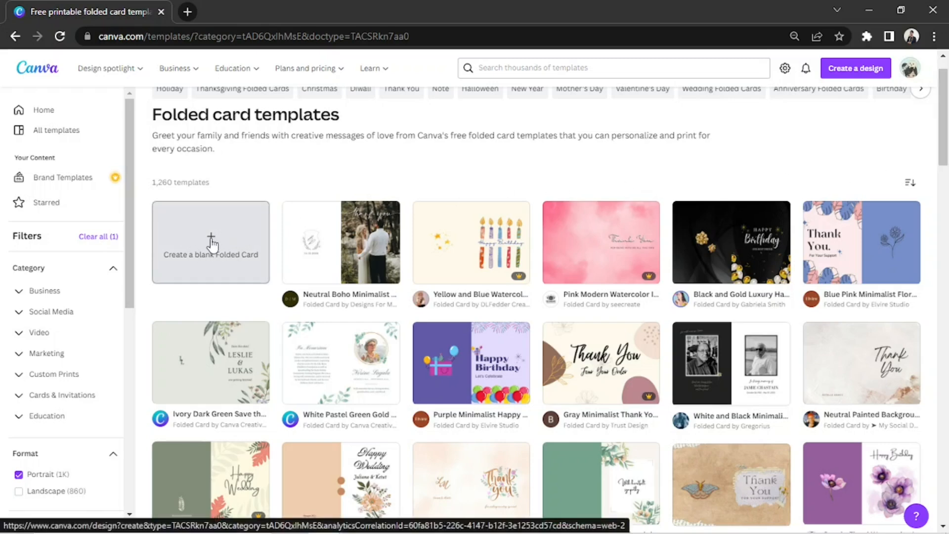
# - Create a blank folded card and browse partway down the Templates panel without picking one
pyautogui.click(210, 243)
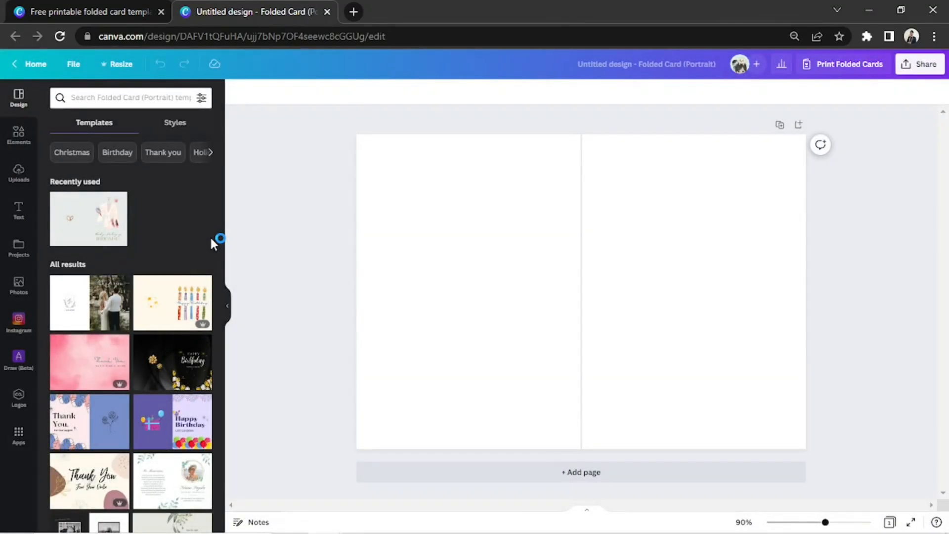
pyautogui.moveTo(235, 238)
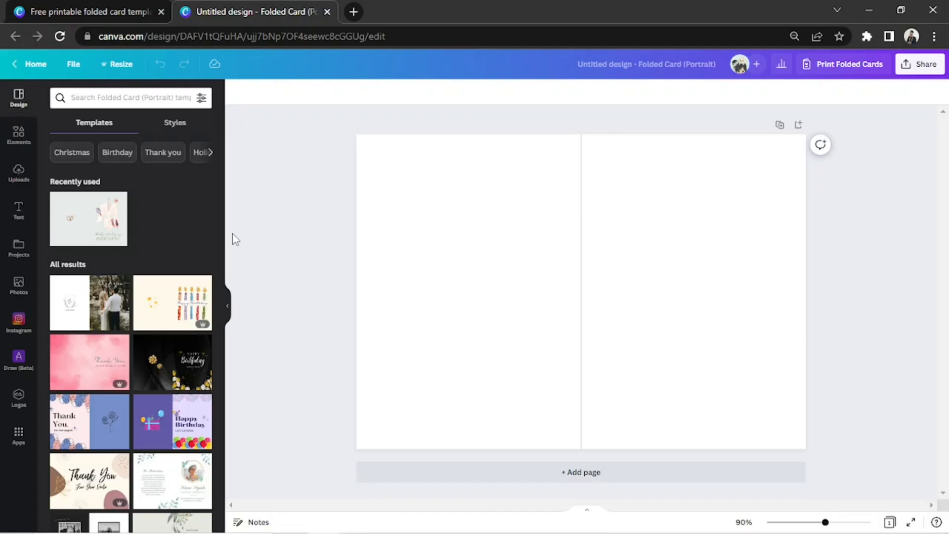
pyautogui.moveTo(125, 276)
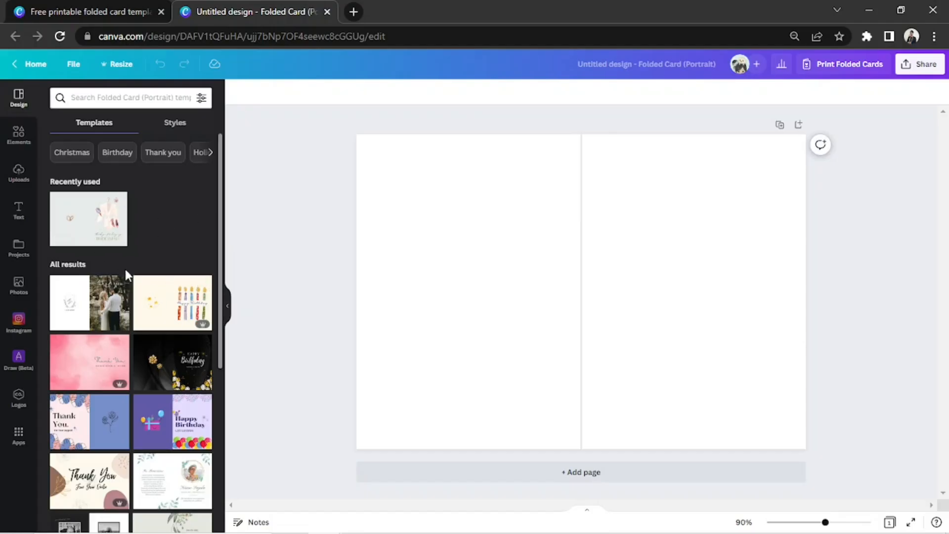
pyautogui.moveTo(221, 154)
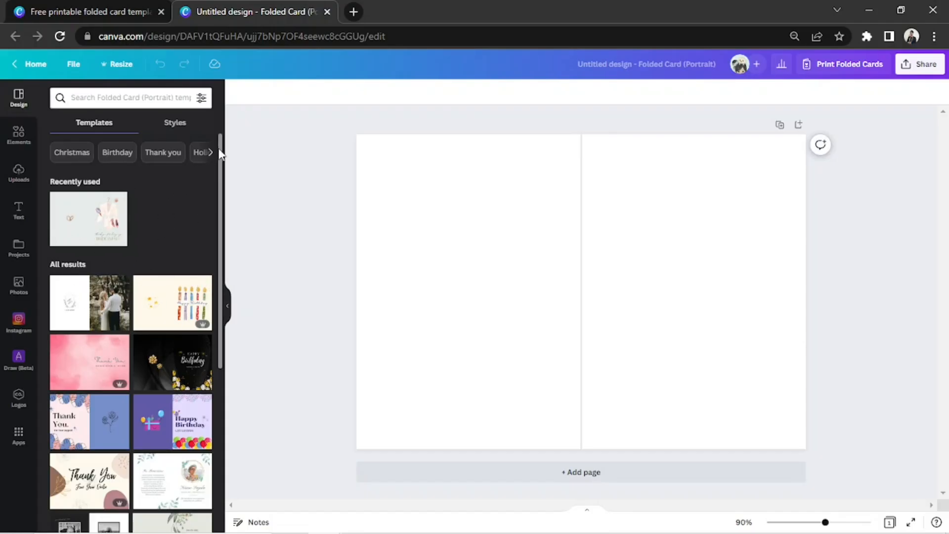
pyautogui.scroll(-3)
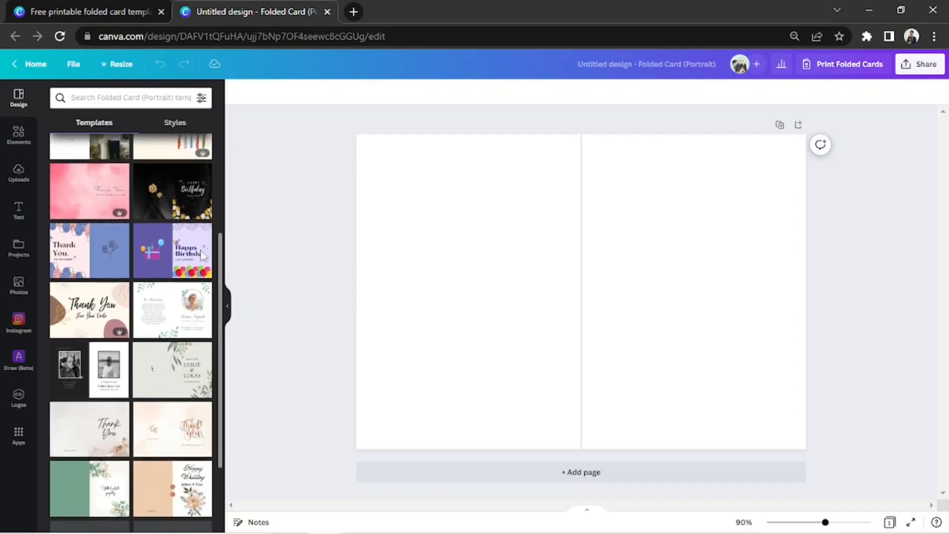
pyautogui.scroll(-3)
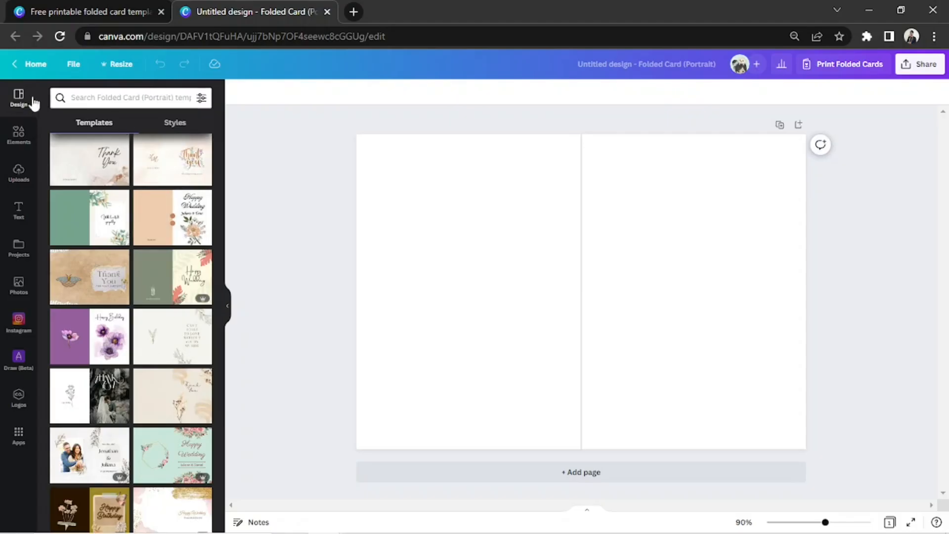
pyautogui.moveTo(19, 97)
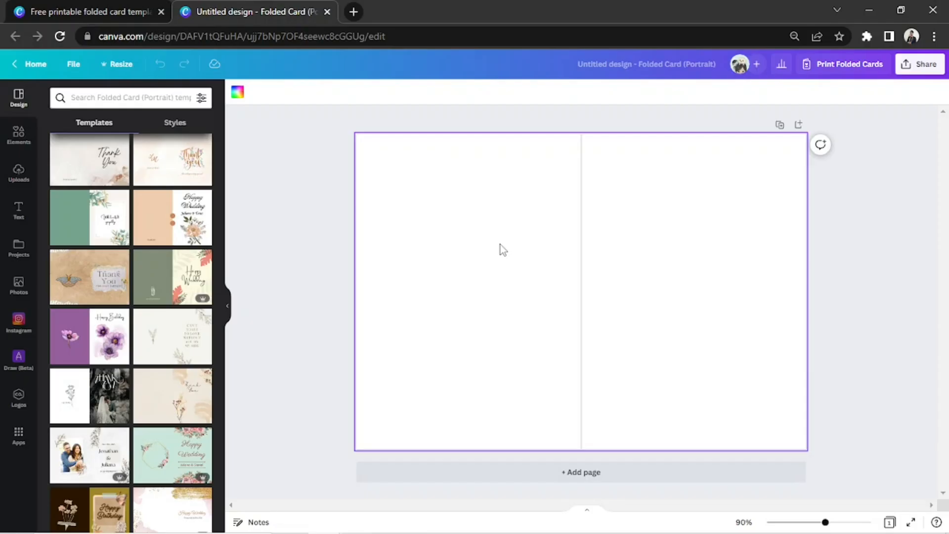
pyautogui.moveTo(237, 92)
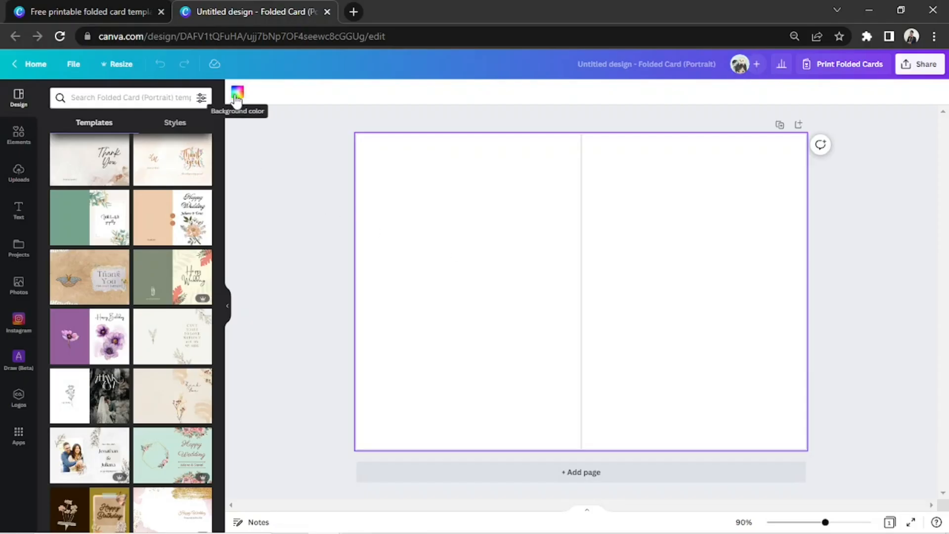
# - Set the page background colour to pink #E4B0B0 across both panels
pyautogui.click(237, 93)
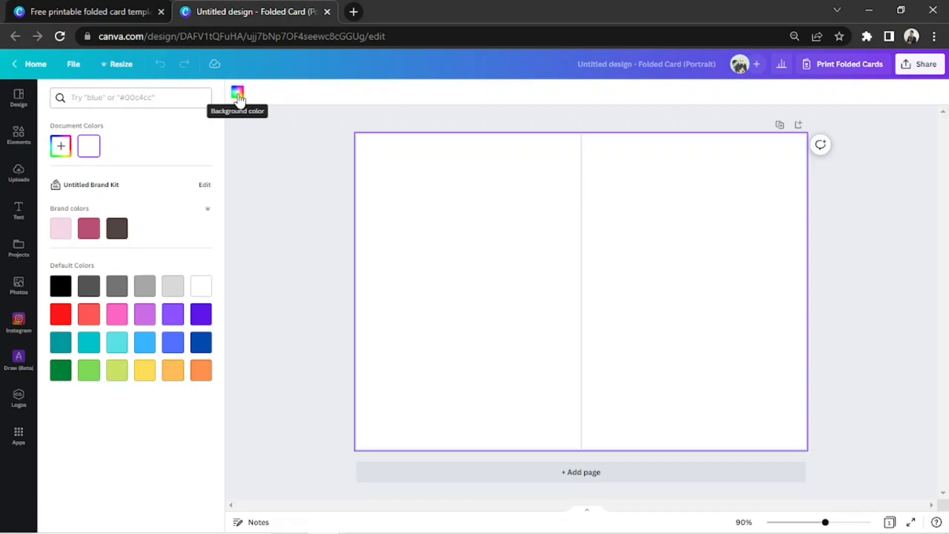
pyautogui.moveTo(54, 203)
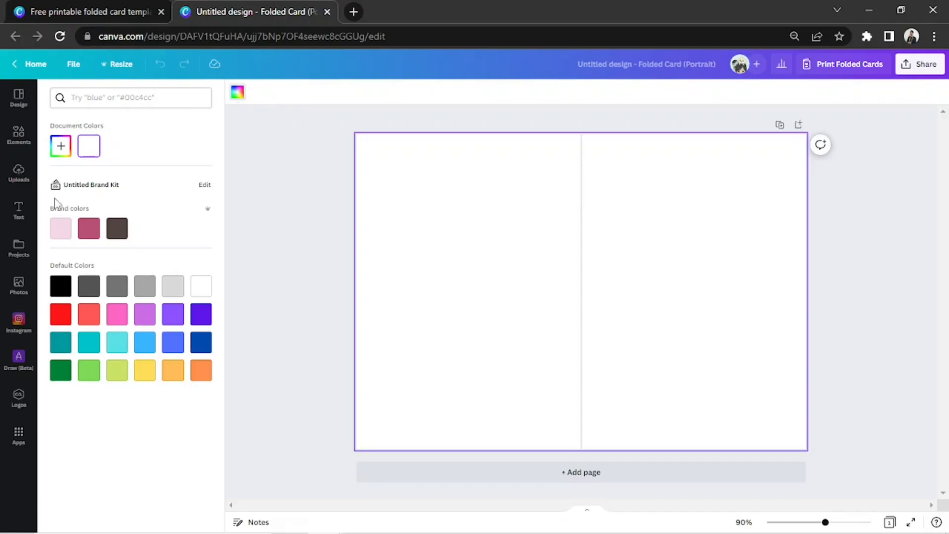
pyautogui.moveTo(168, 327)
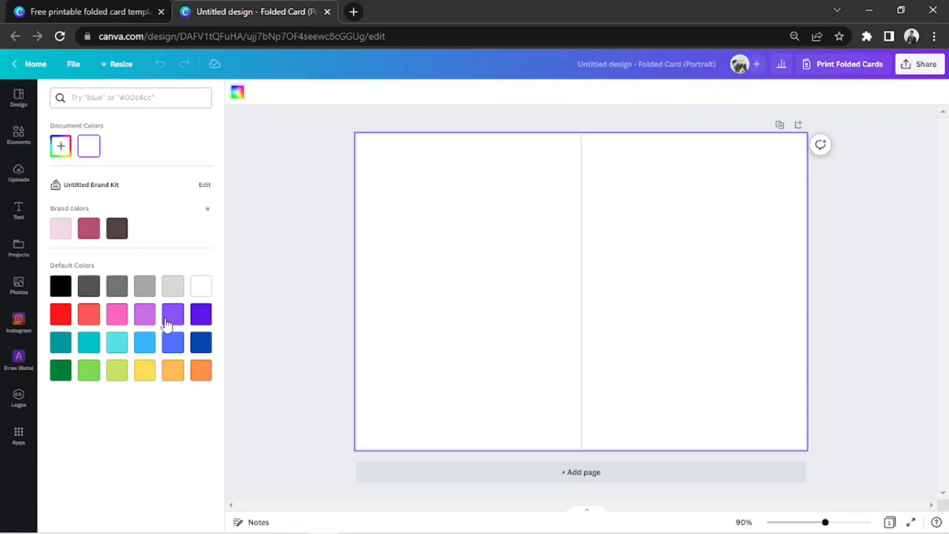
pyautogui.click(117, 228)
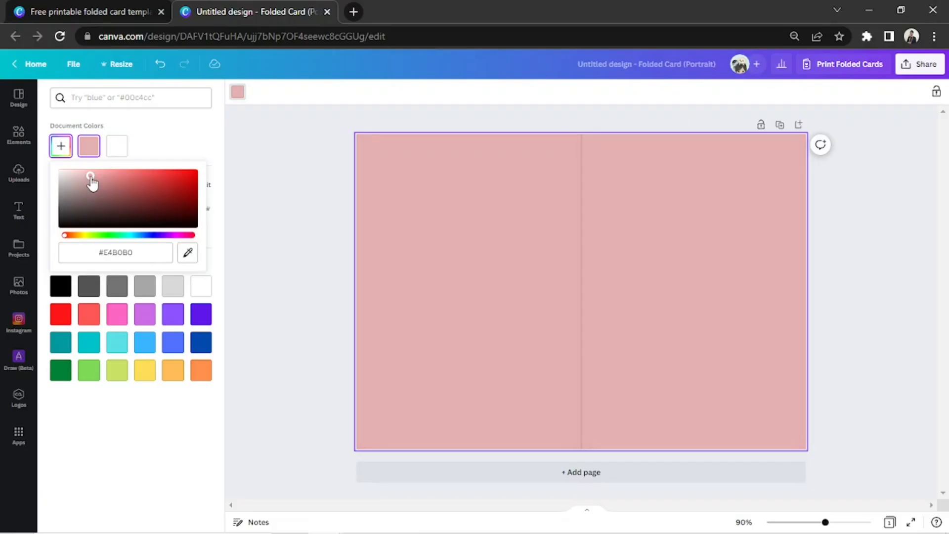
pyautogui.moveTo(453, 235)
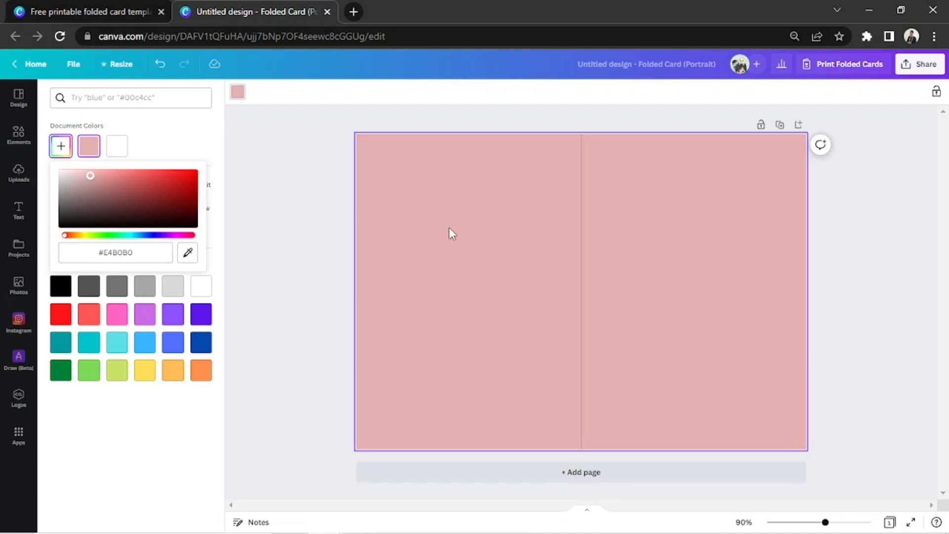
pyautogui.moveTo(17, 139)
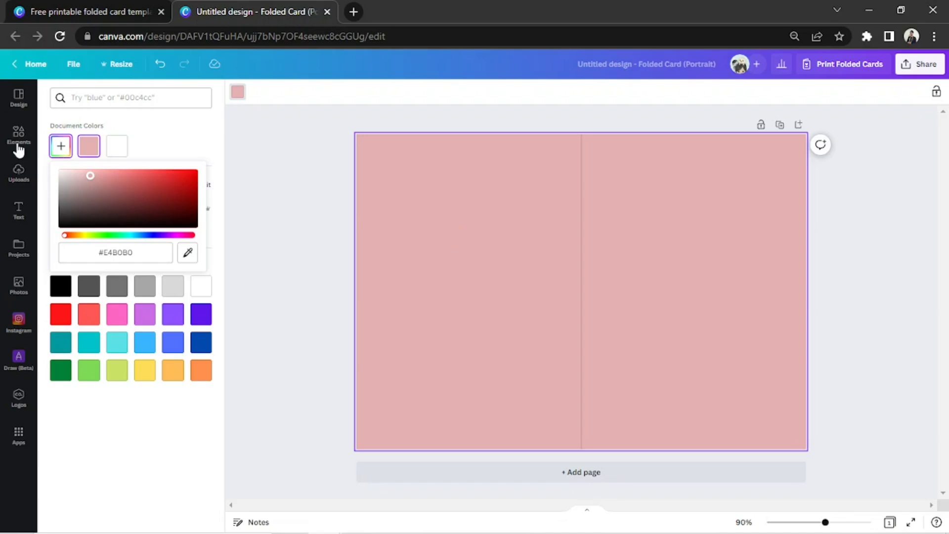
# - Search Elements for 'field' and browse the photo results
pyautogui.click(18, 134)
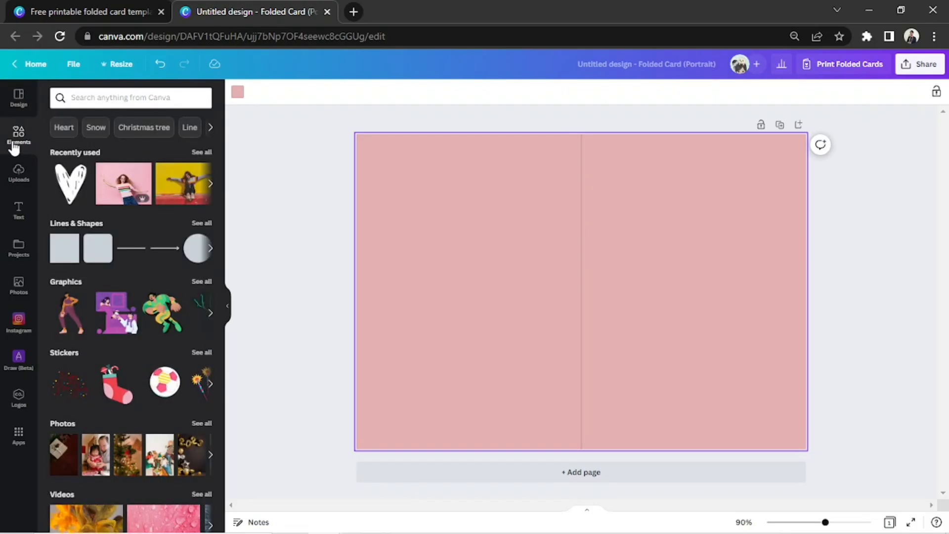
pyautogui.write('field')
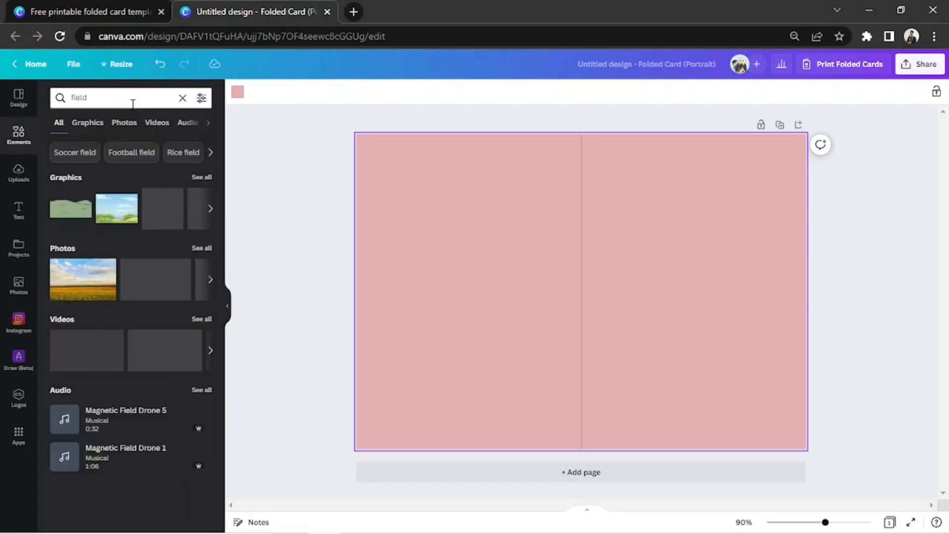
pyautogui.click(124, 123)
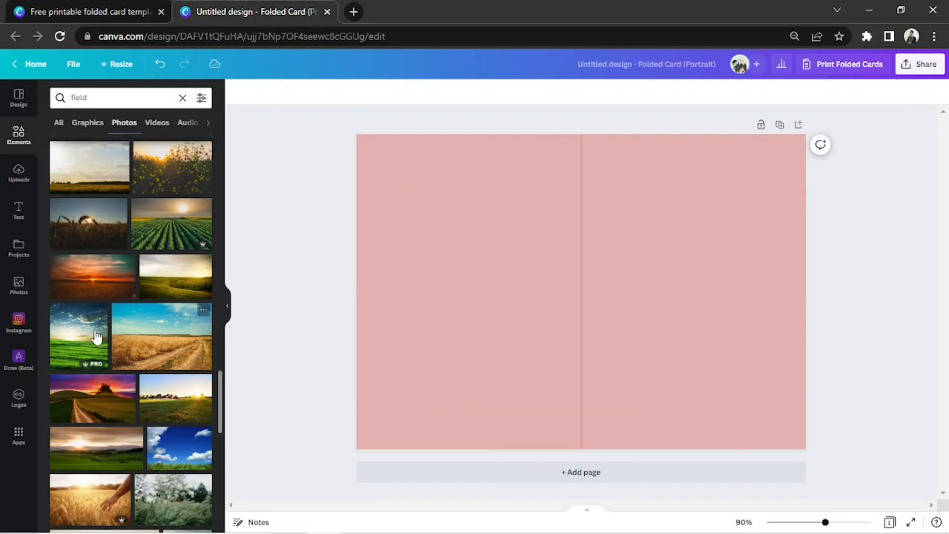
pyautogui.scroll(-3)
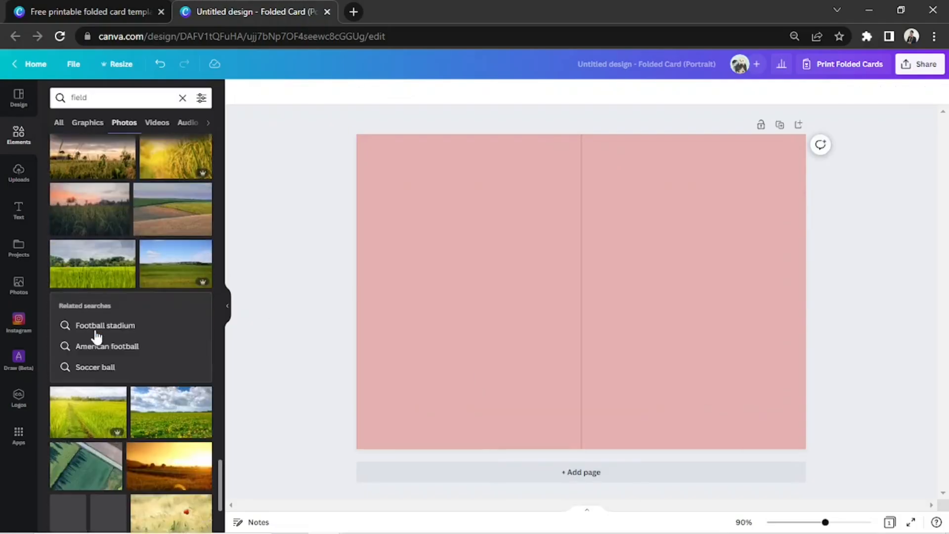
pyautogui.scroll(-3)
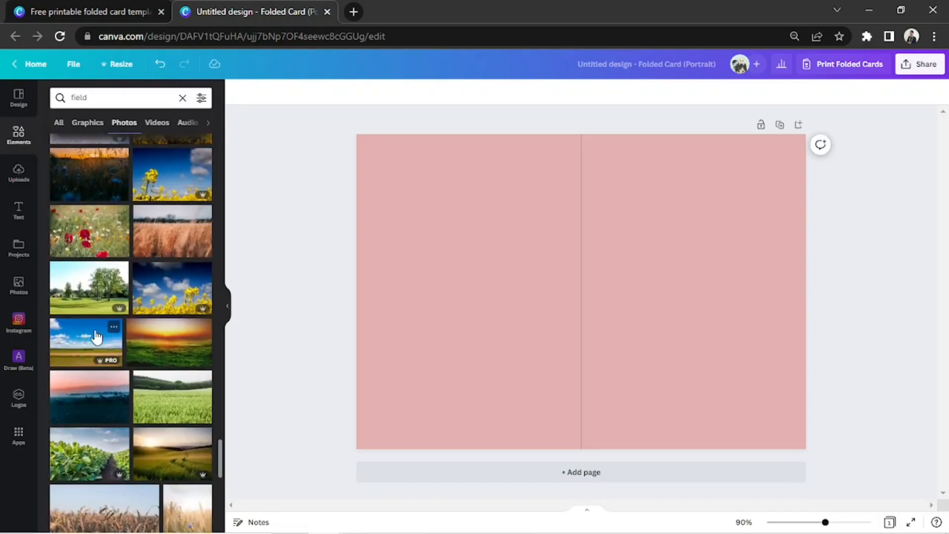
pyautogui.scroll(-3)
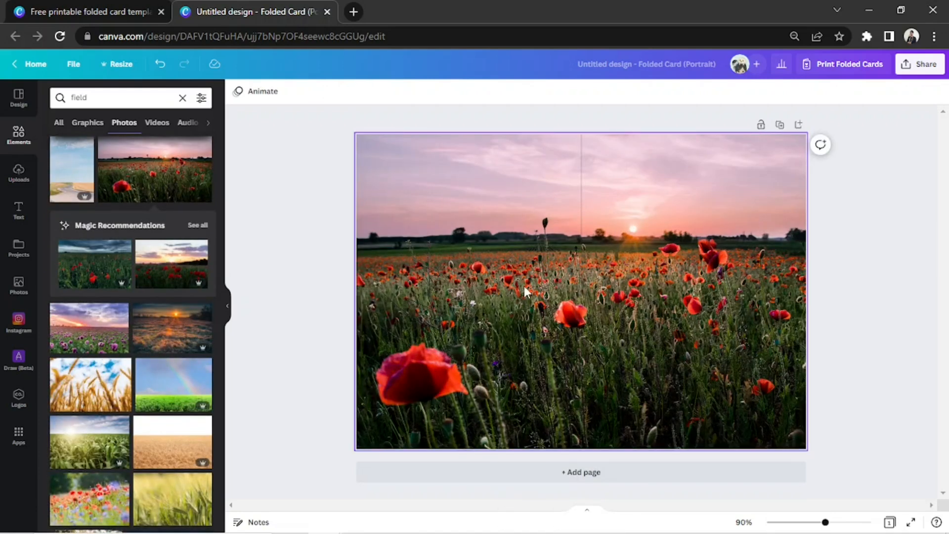
# - Apply the poppy field photo as the background, then delete it so the card is white again
pyautogui.click(582, 291)
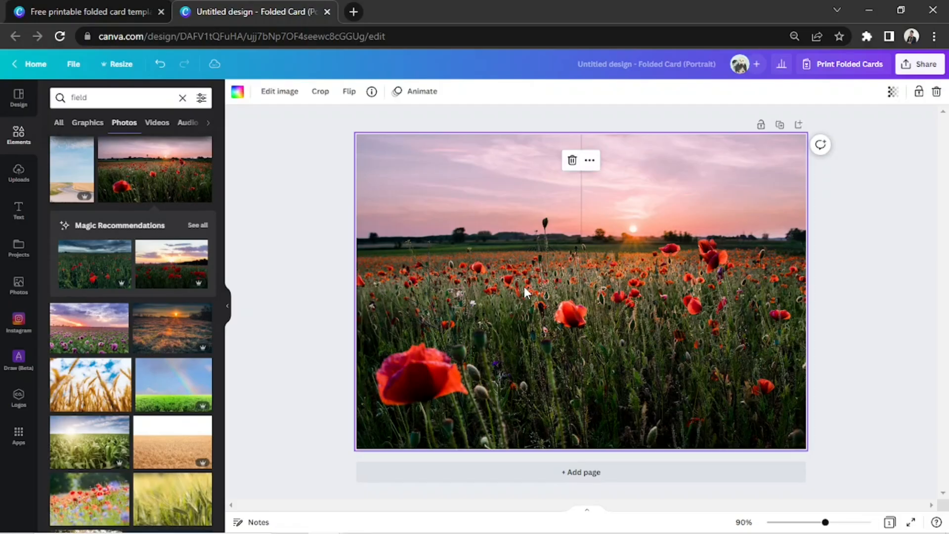
pyautogui.rightClick(527, 293)
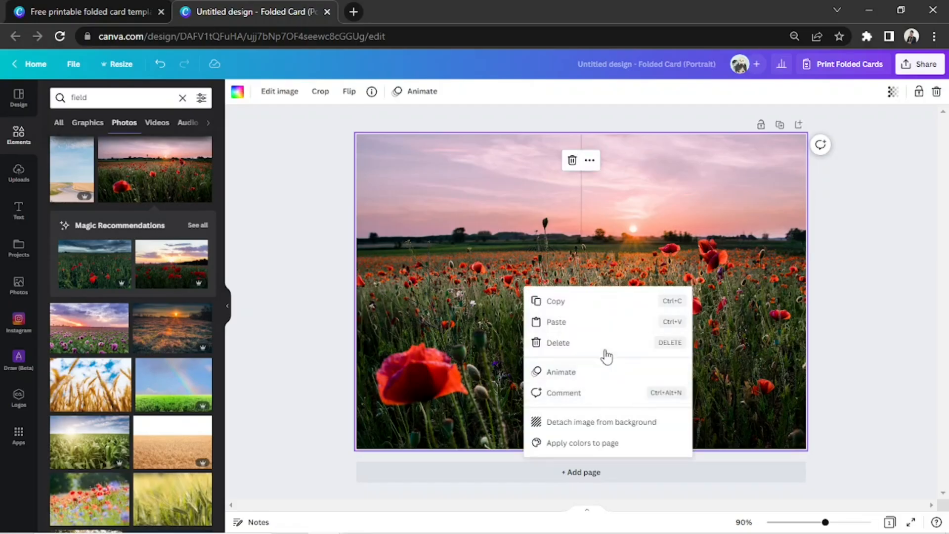
pyautogui.click(558, 343)
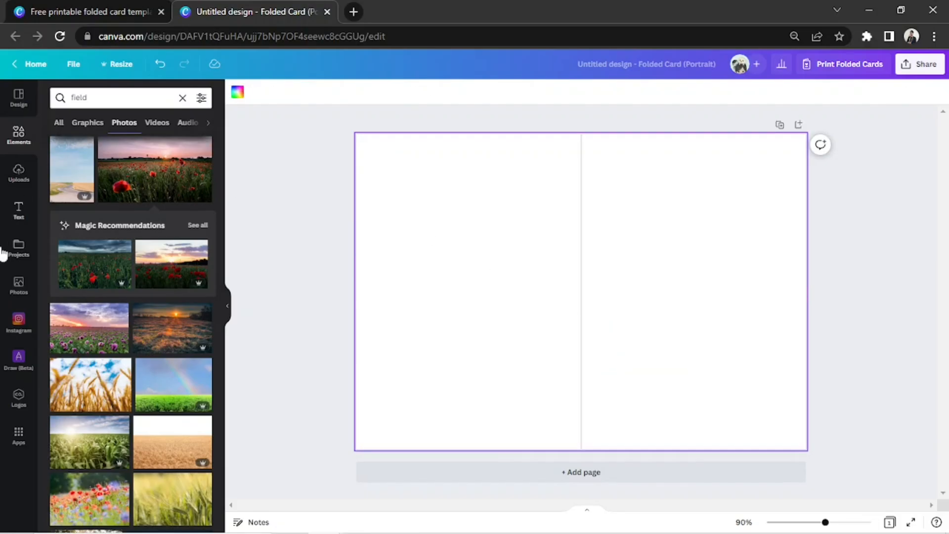
pyautogui.moveTo(18, 176)
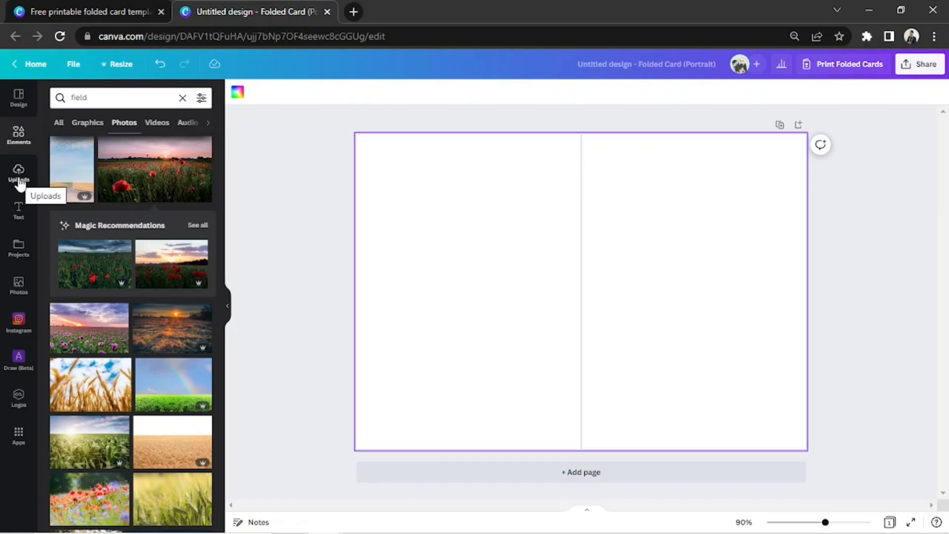
# - Upload the Blue Surfer profile frame image from the Desktop, place it, then delete it from the card
pyautogui.click(17, 174)
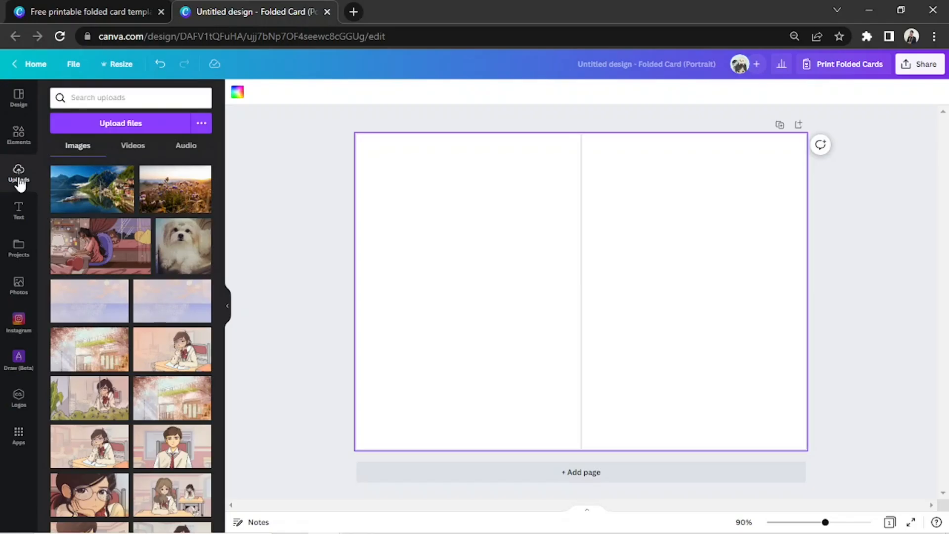
pyautogui.moveTo(121, 132)
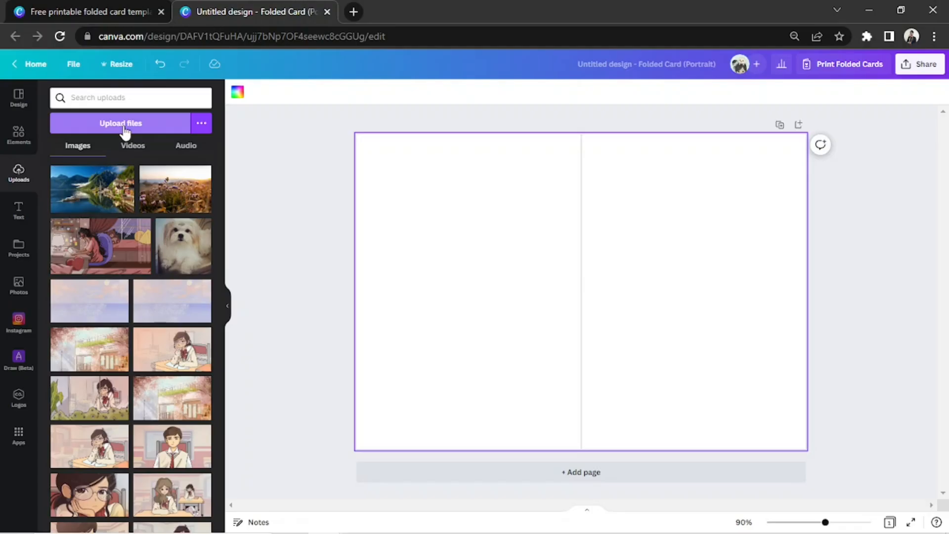
pyautogui.click(119, 122)
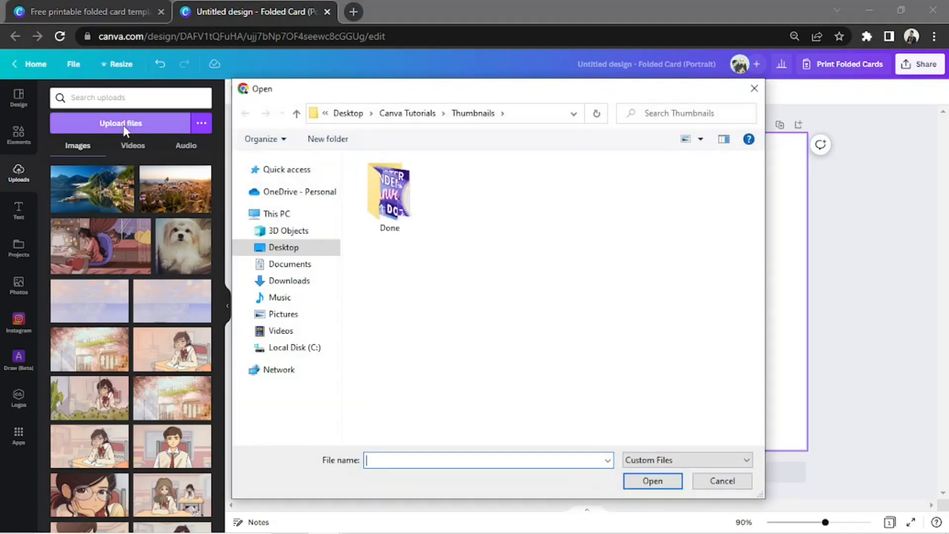
pyautogui.click(284, 248)
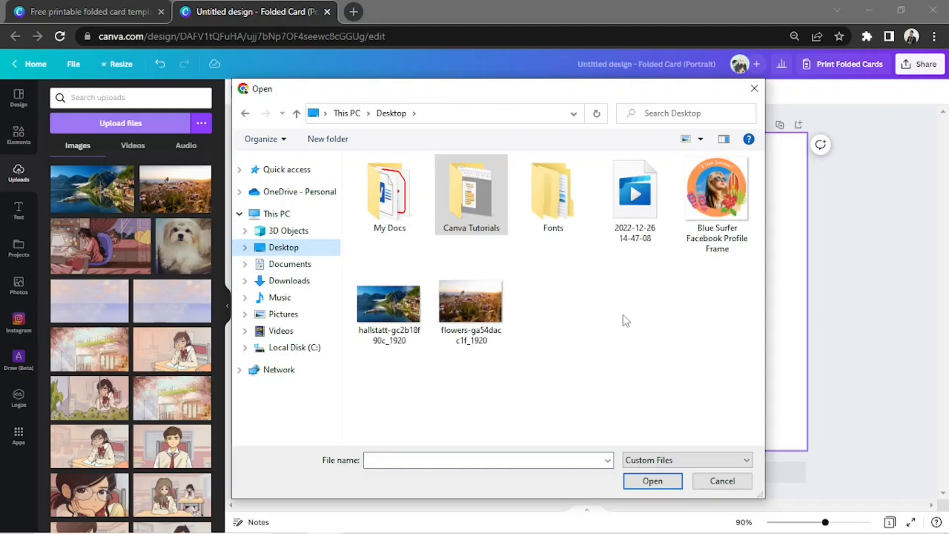
pyautogui.moveTo(538, 312)
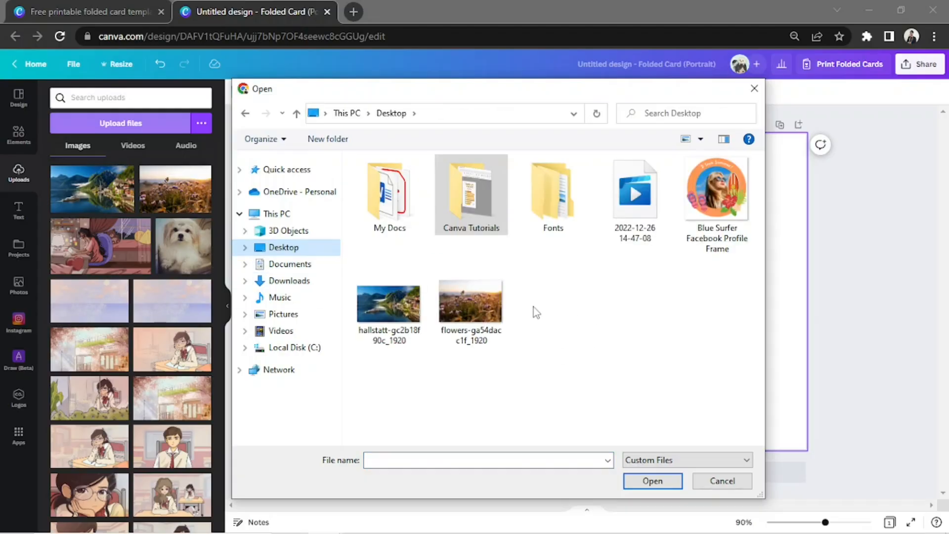
pyautogui.click(721, 480)
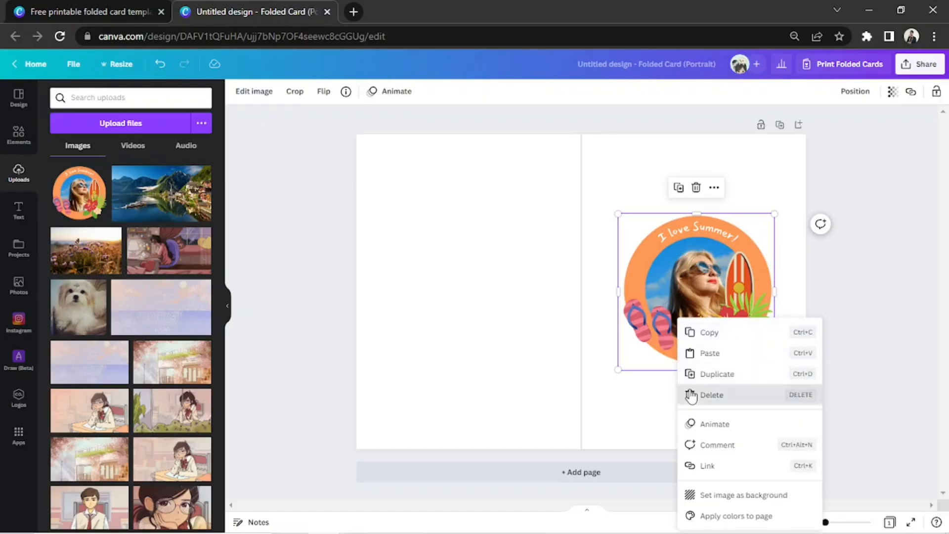
pyautogui.click(711, 394)
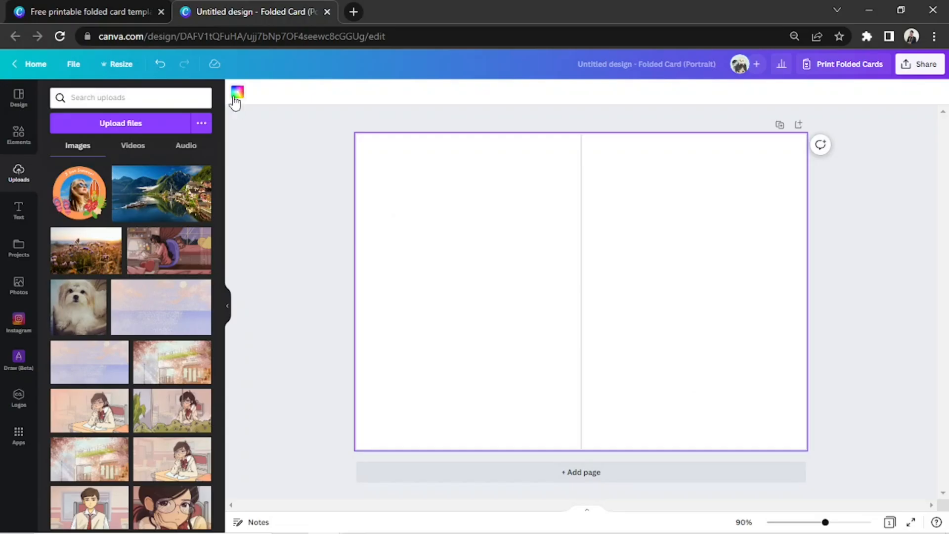
# - Set the page background to mauve #D1BEBE and return to the elements library
pyautogui.click(237, 93)
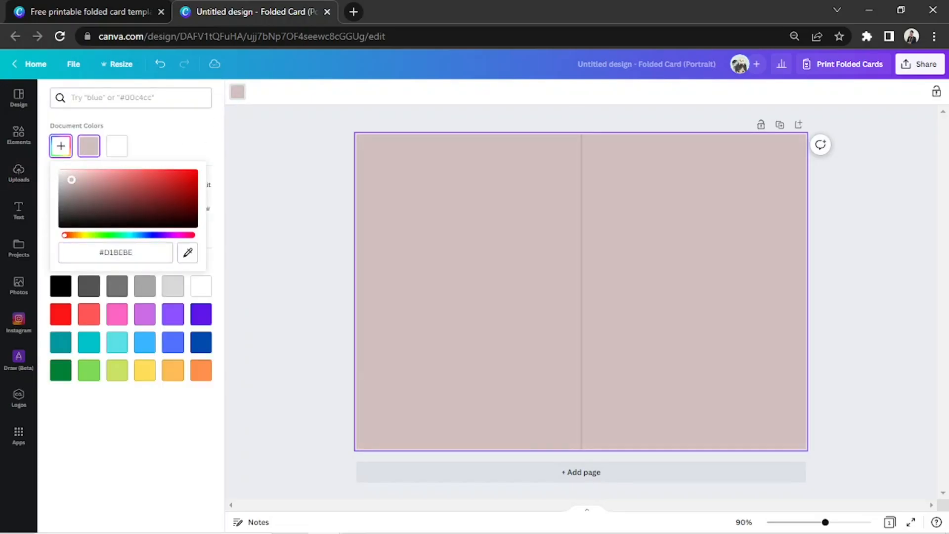
pyautogui.click(19, 174)
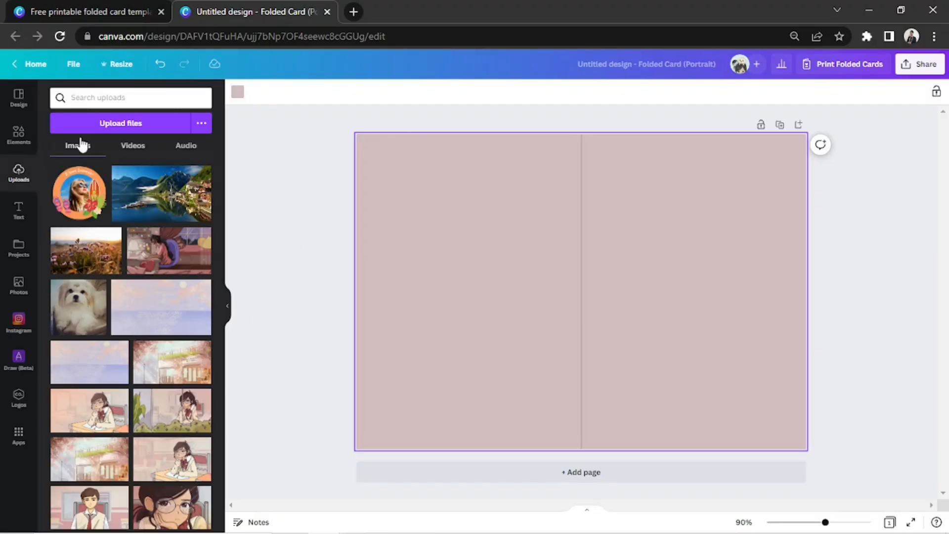
pyautogui.write('field')
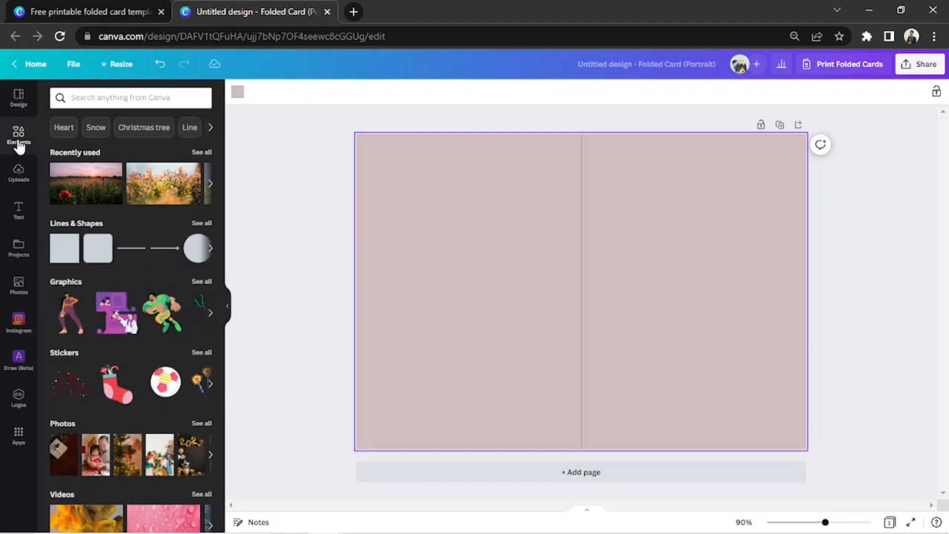
# - Search graphics for 'flowers' then 'square', and add a white square to the right panel
pyautogui.write('flowers')
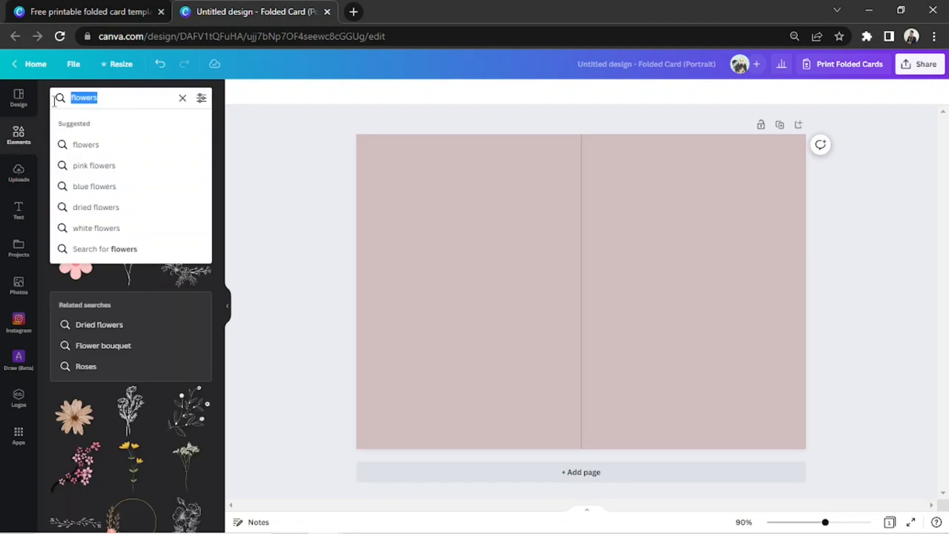
pyautogui.write('square')
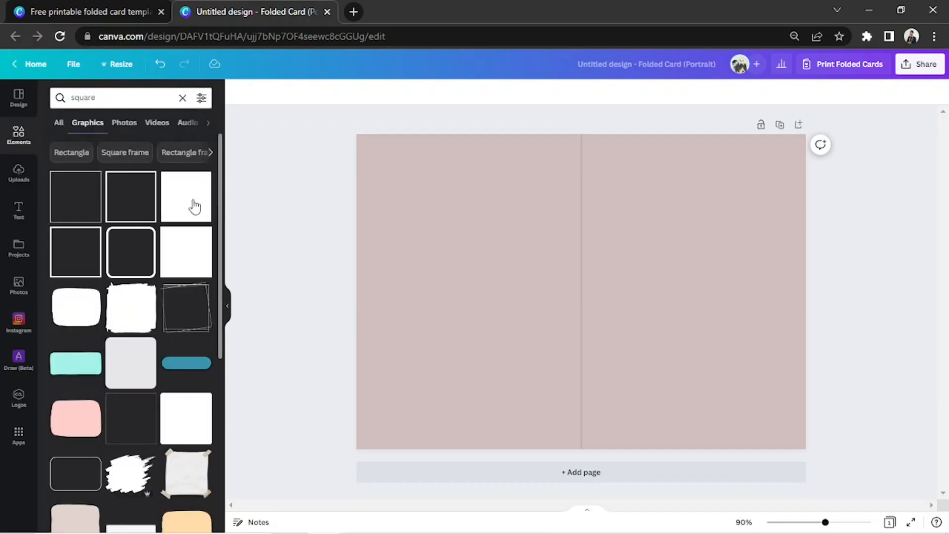
pyautogui.click(186, 196)
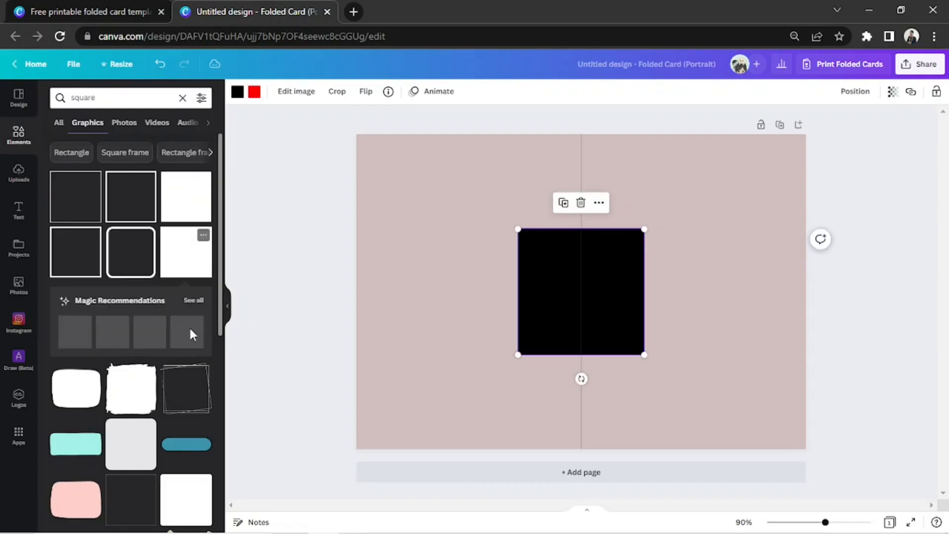
pyautogui.click(238, 91)
pyautogui.write('flowers')
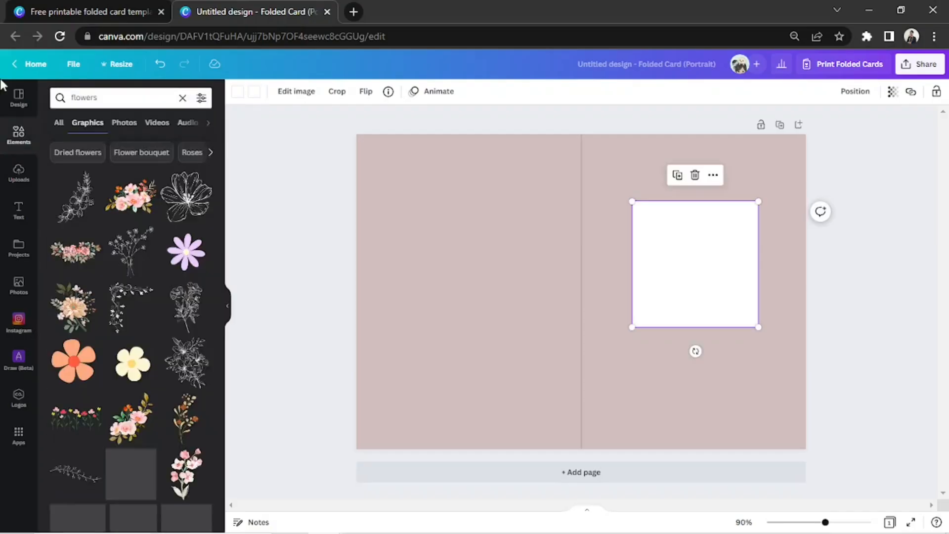
# - Browse flower graphics, recolour the leaf sprig dark brown, and search 'leaves' for more foliage
pyautogui.scroll(-3)
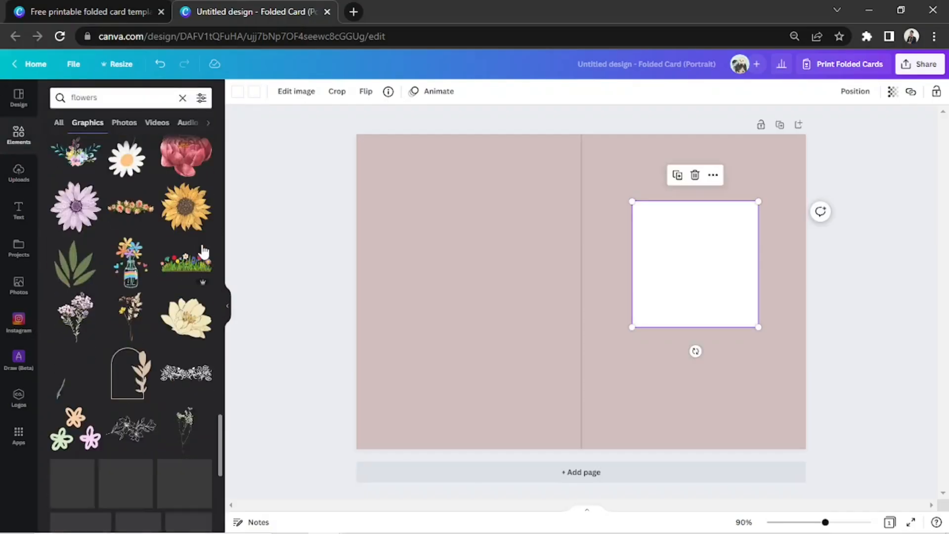
pyautogui.scroll(-3)
pyautogui.write('leaves')
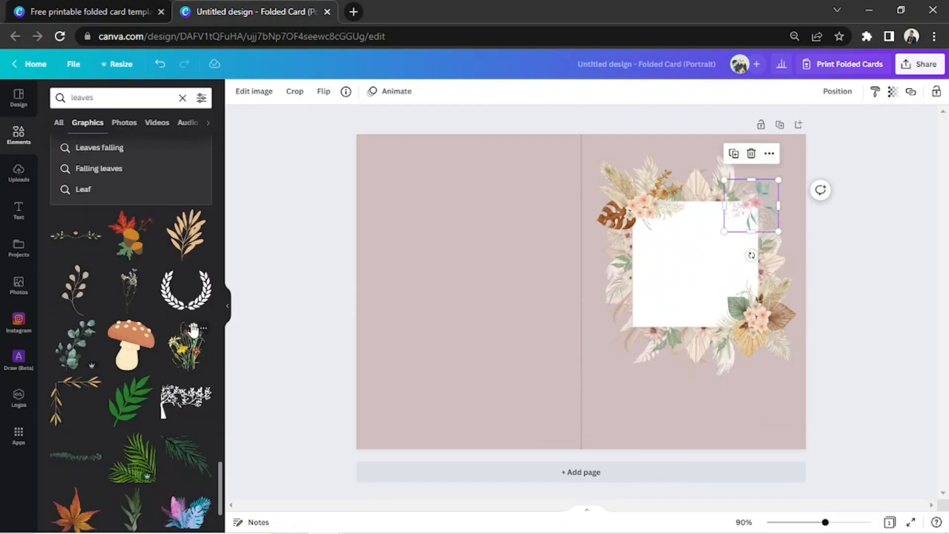
pyautogui.scroll(-3)
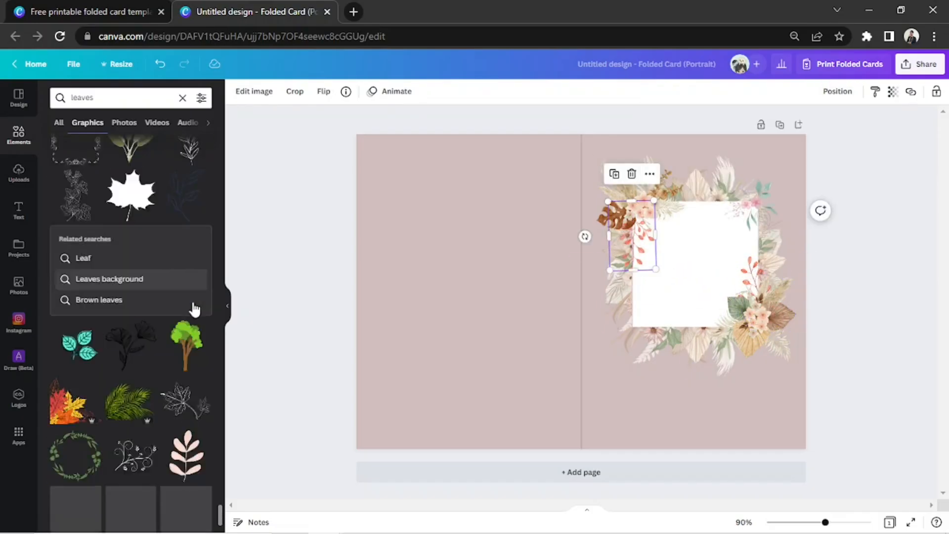
pyautogui.scroll(-3)
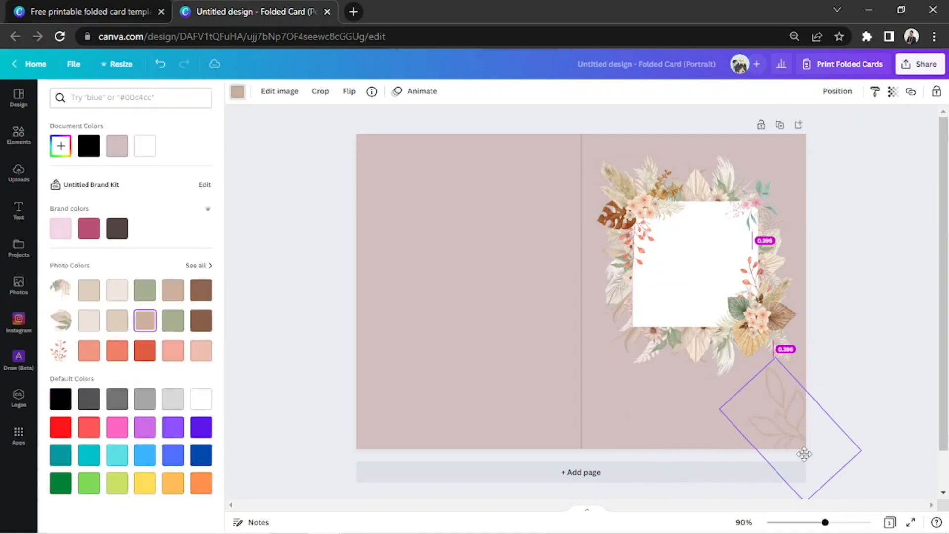
pyautogui.click(195, 265)
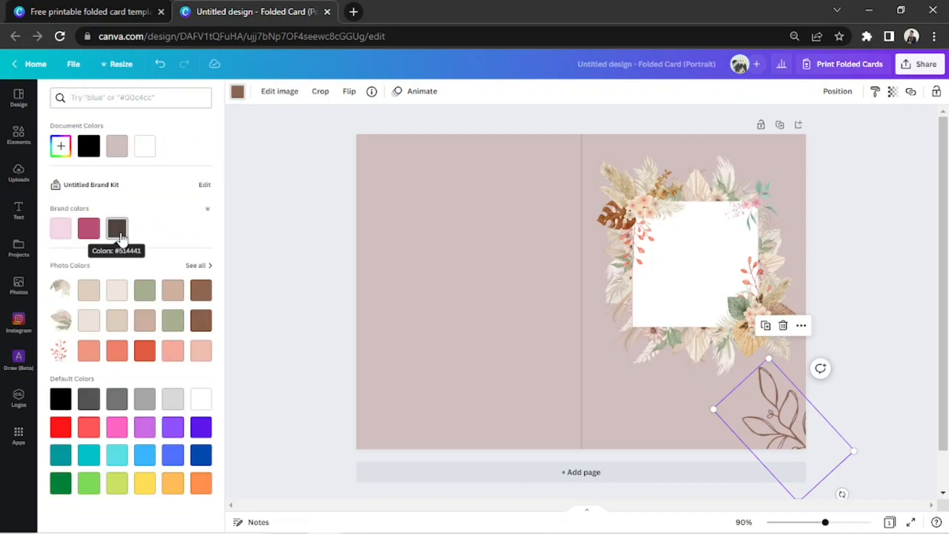
pyautogui.write('leaves')
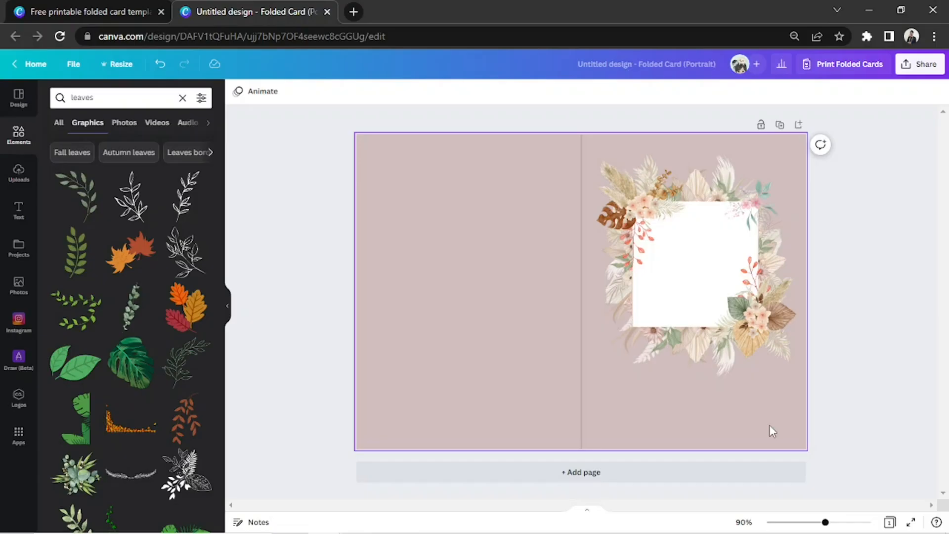
pyautogui.moveTo(720, 405)
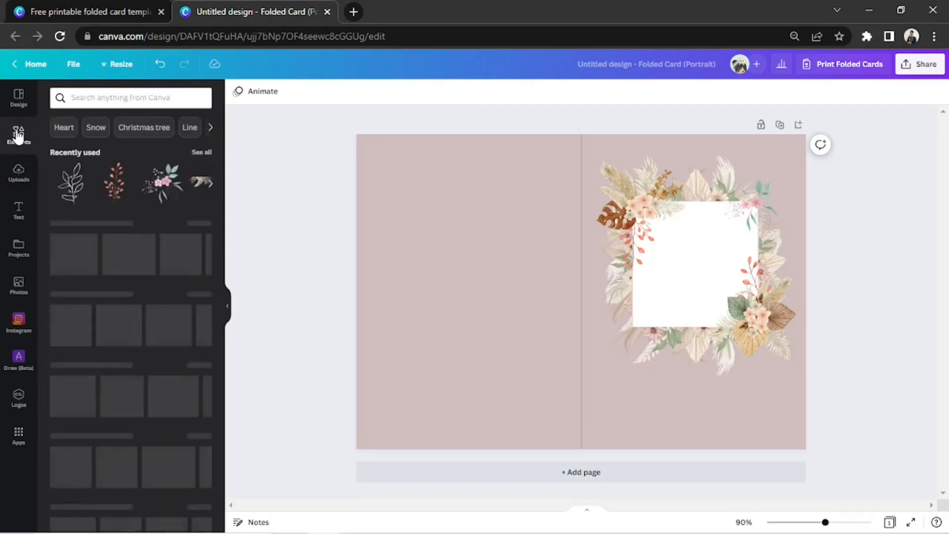
# - Search Elements for 'frames', show all frame shapes and add a square photo frame
pyautogui.write('frames')
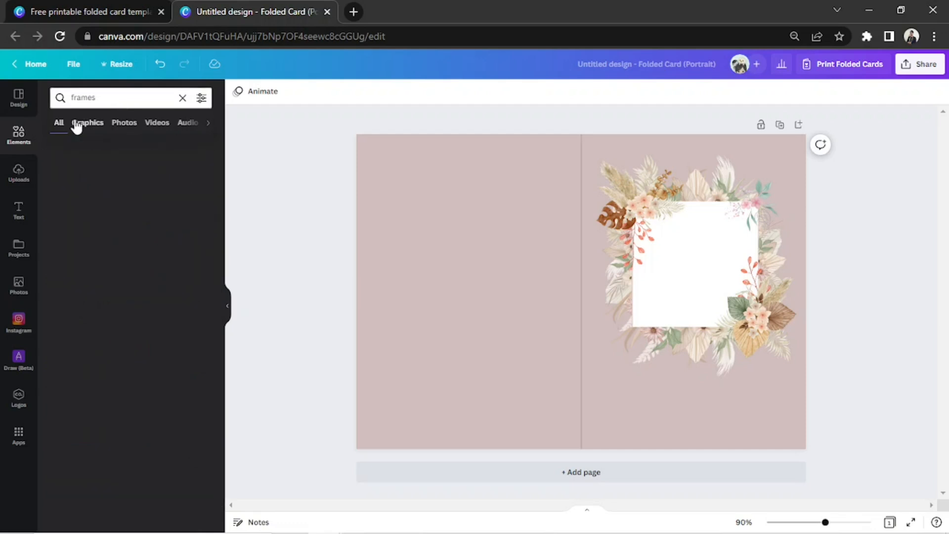
pyautogui.click(87, 123)
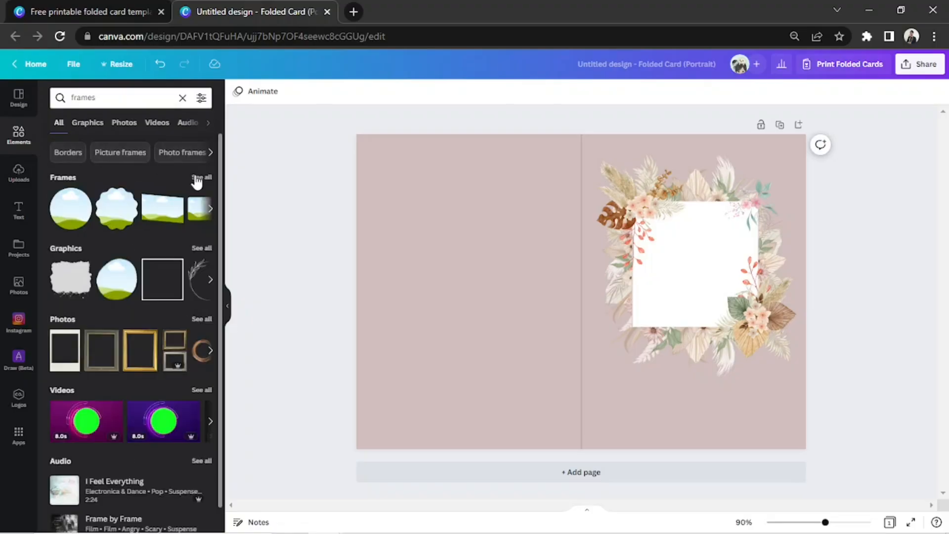
pyautogui.click(201, 177)
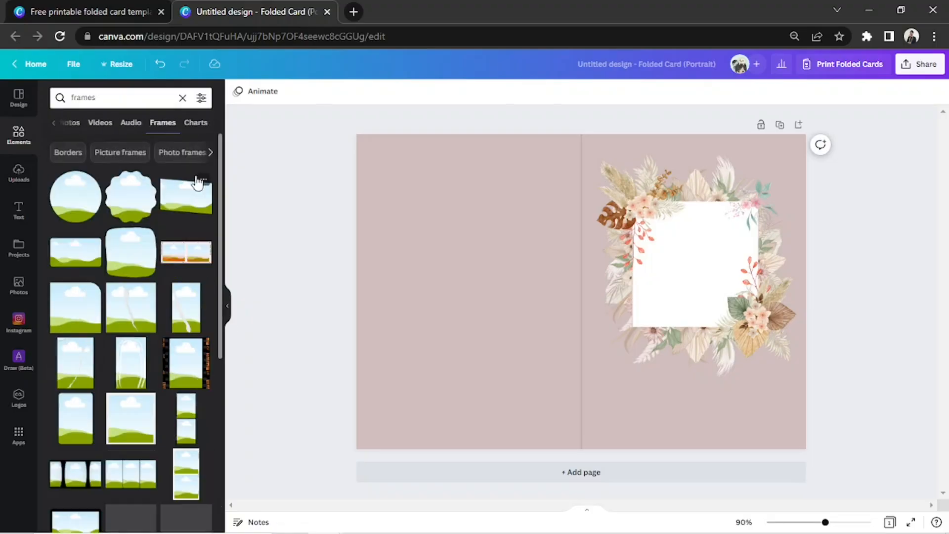
pyautogui.scroll(-3)
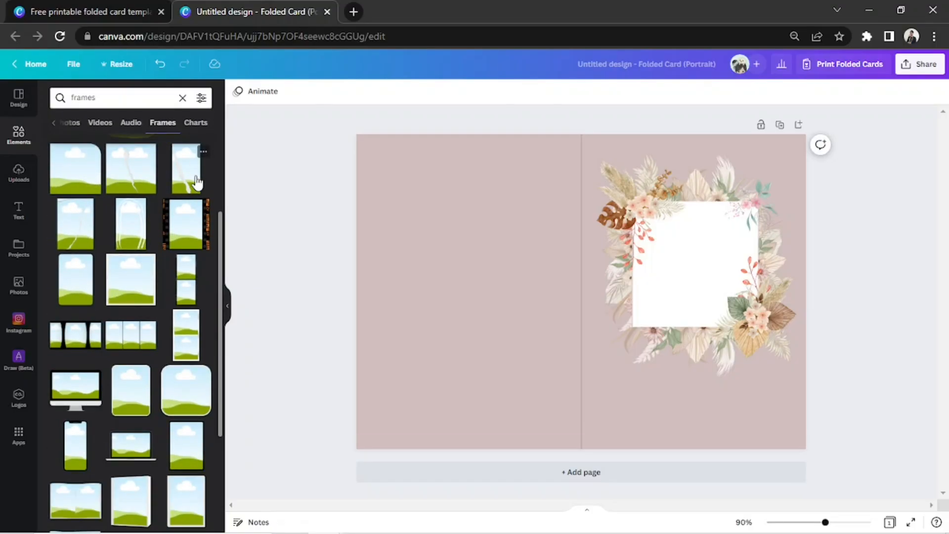
pyautogui.moveTo(109, 291)
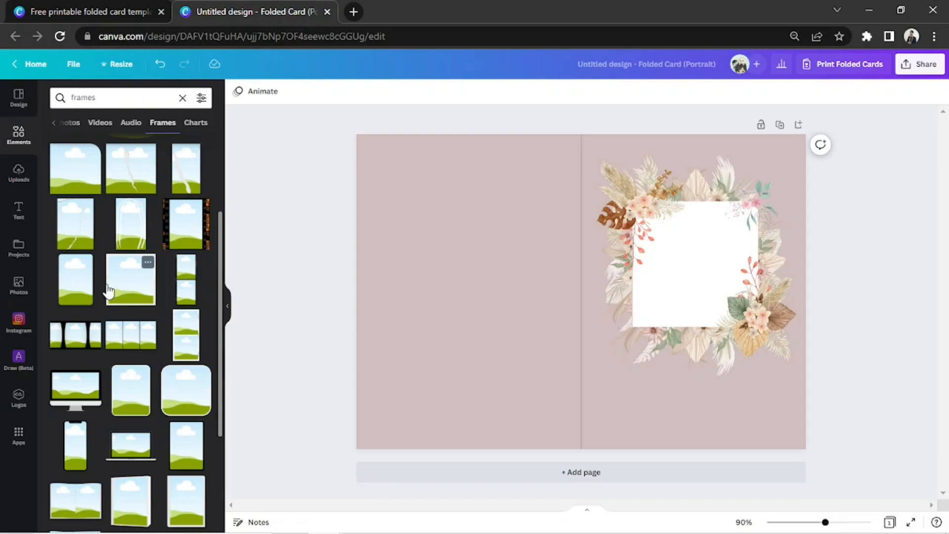
pyautogui.click(129, 279)
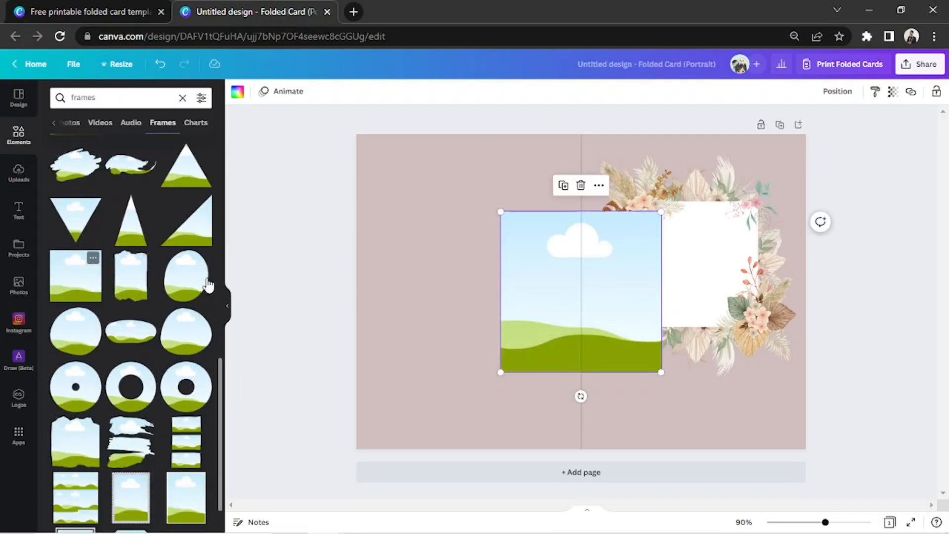
# - Shrink the frame and position it exactly over the white square
pyautogui.moveTo(500, 372); pyautogui.dragTo(548, 325)
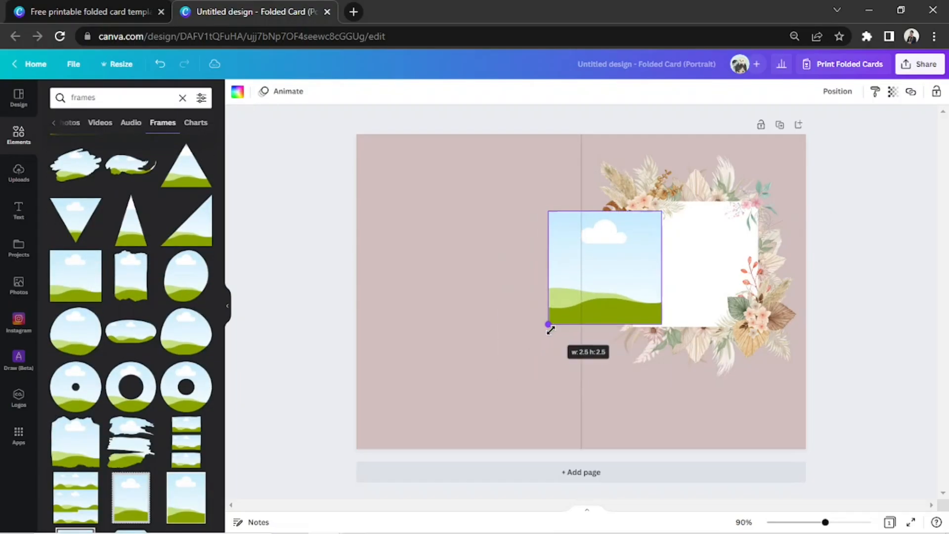
pyautogui.moveTo(604, 268); pyautogui.dragTo(693, 266)
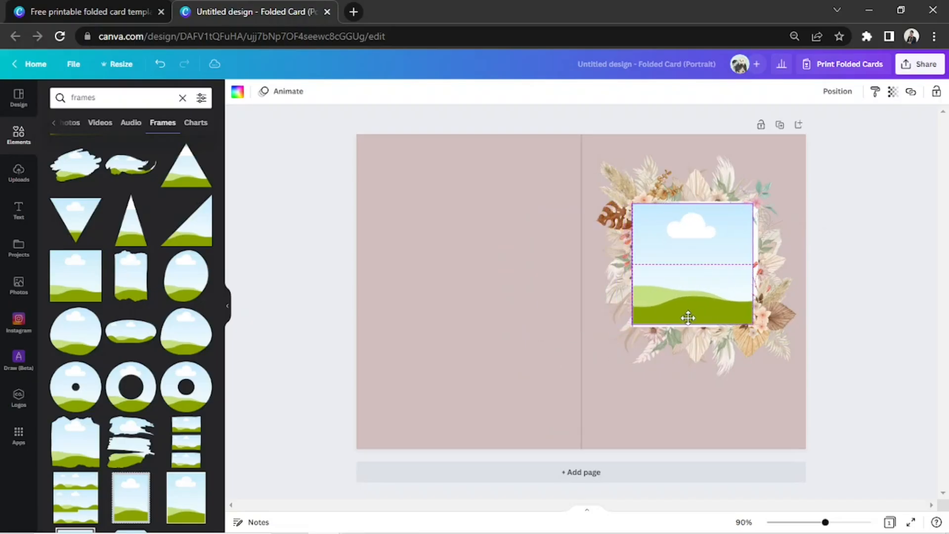
pyautogui.moveTo(689, 318); pyautogui.dragTo(692, 319)
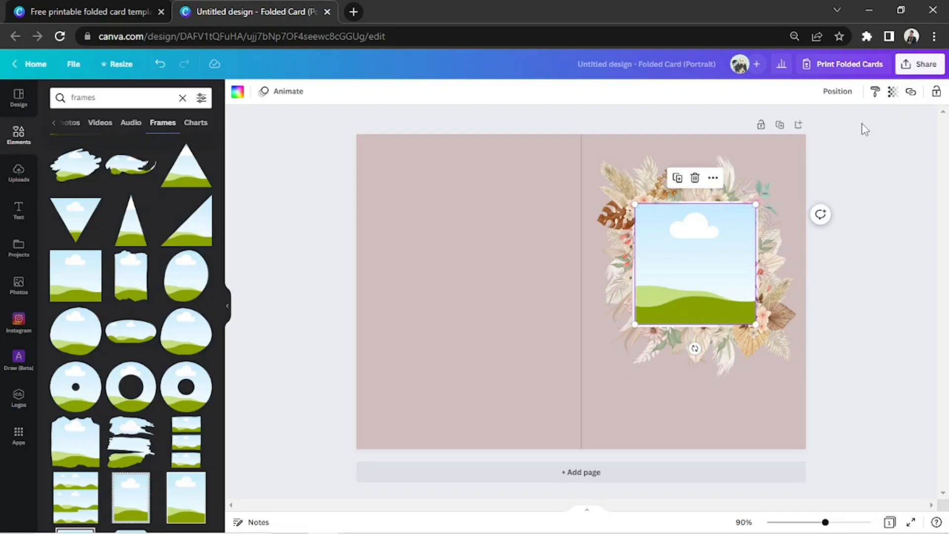
pyautogui.moveTo(81, 122)
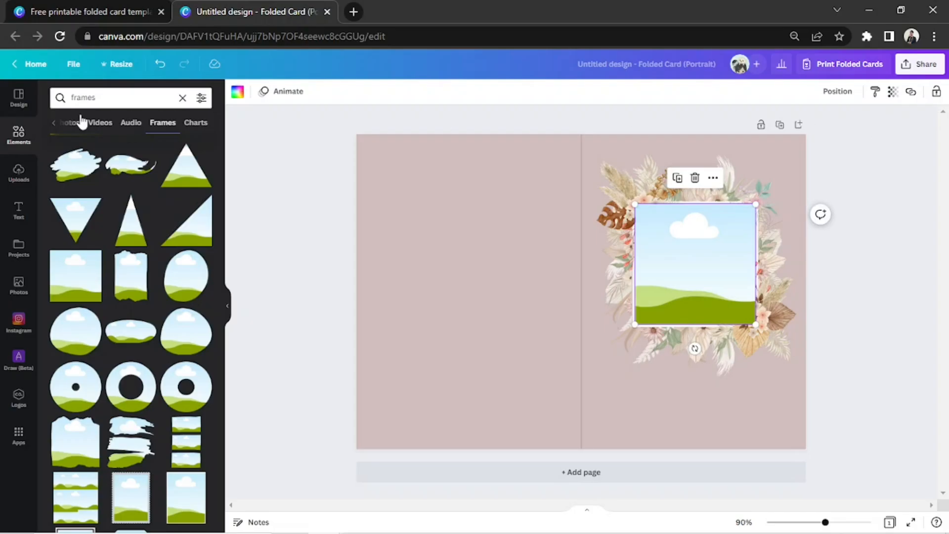
# - Search Elements for 'girl' and browse the photo results
pyautogui.click(115, 98)
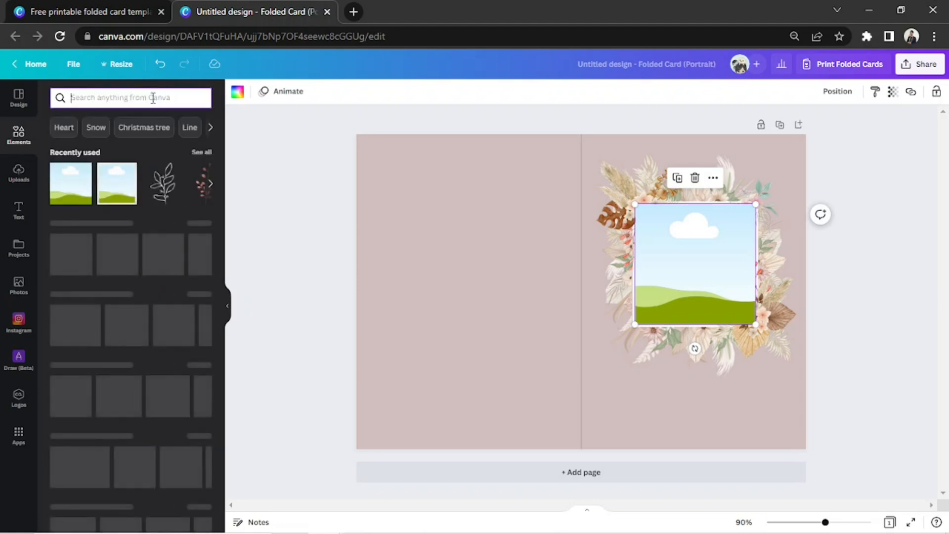
pyautogui.write('girl')
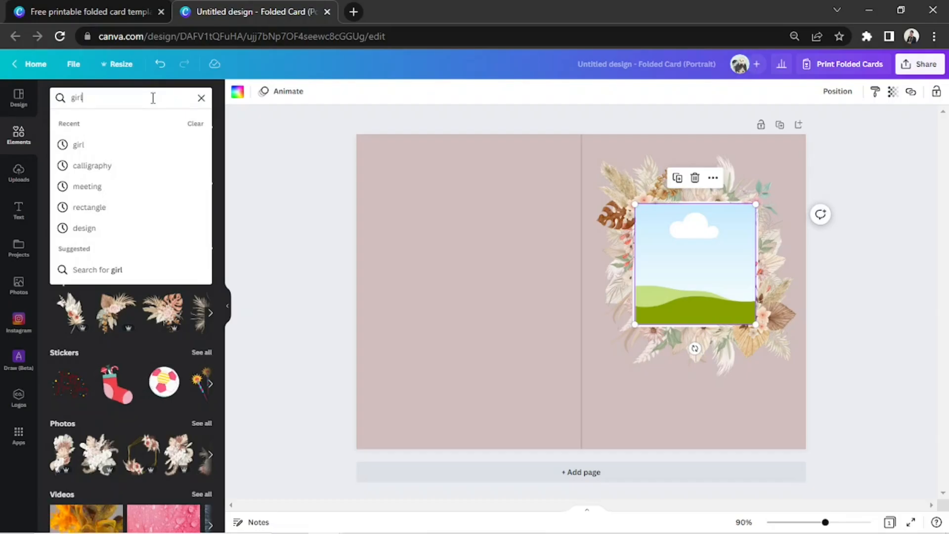
pyautogui.press('Enter')
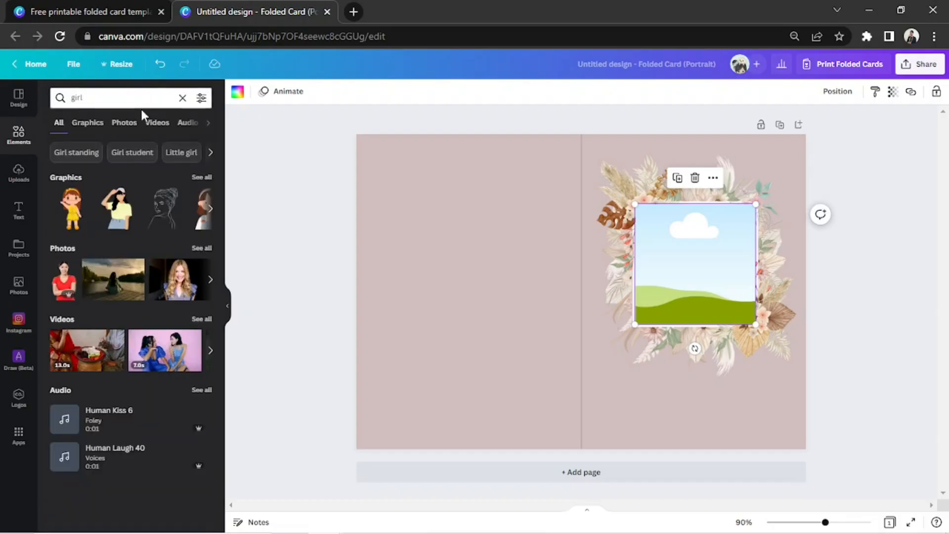
pyautogui.click(124, 123)
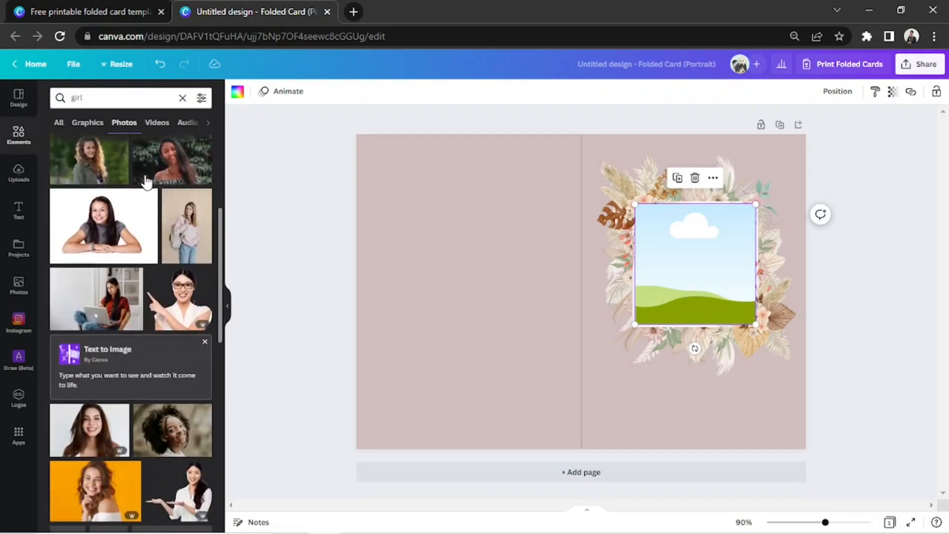
pyautogui.scroll(-3)
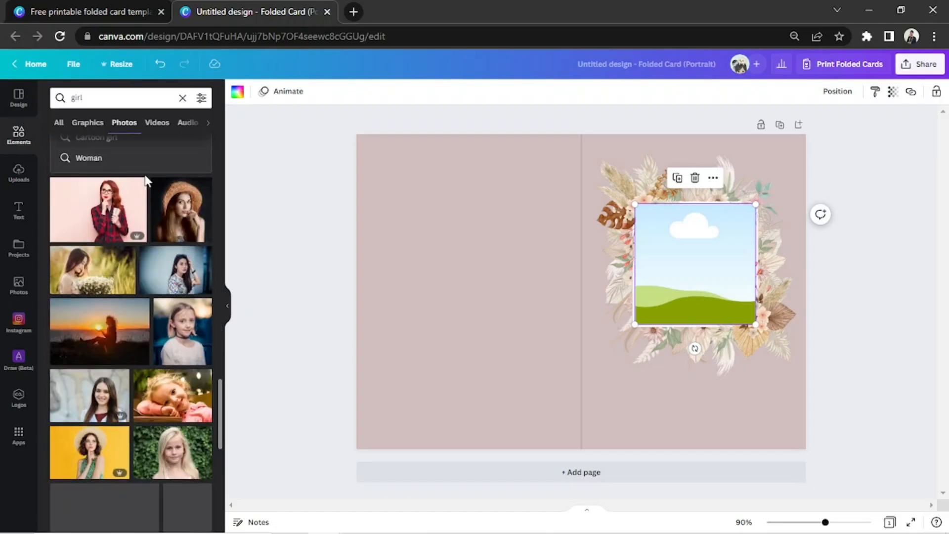
pyautogui.scroll(-3)
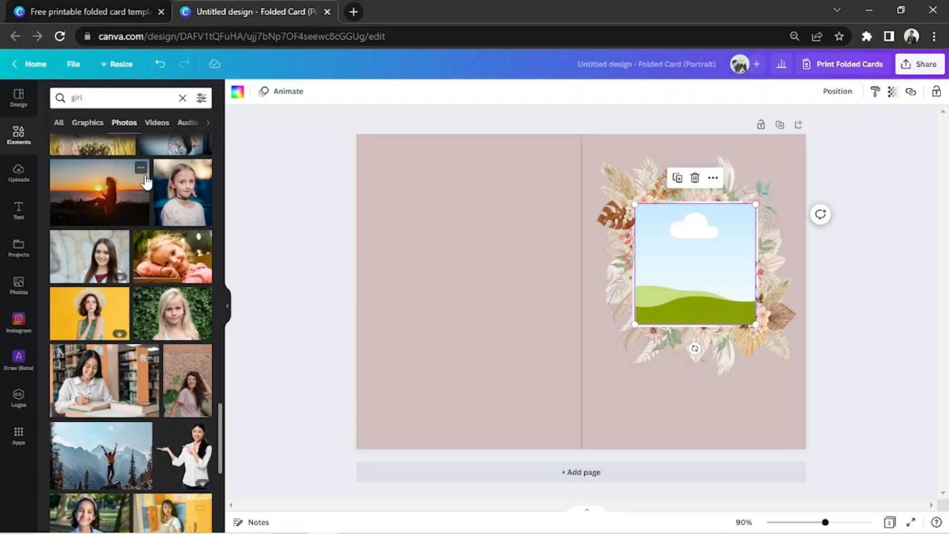
pyautogui.scroll(-3)
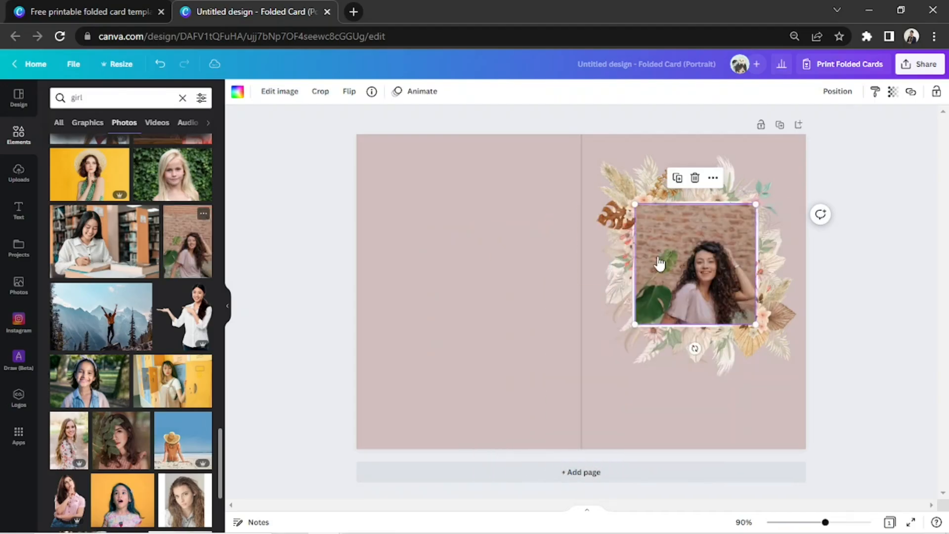
# - Fill the floral frame with the curly-haired woman's photo and adjust its fit
pyautogui.click(320, 91)
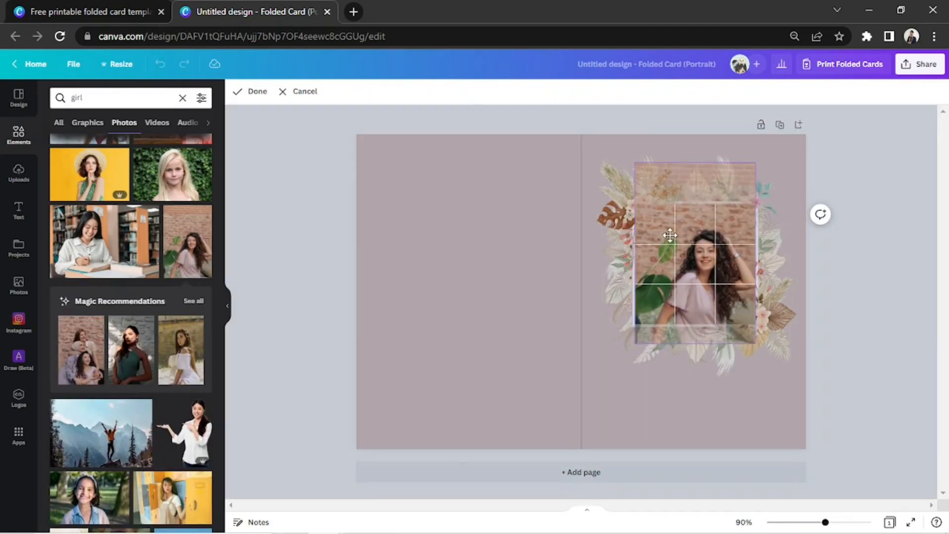
pyautogui.click(838, 91)
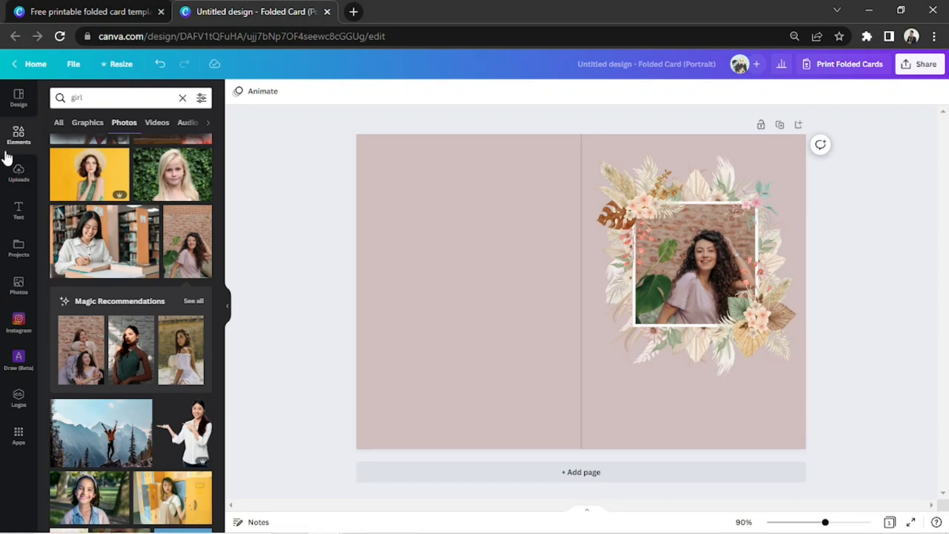
# - Add a body text box to the card reading YOU'RE AN
pyautogui.click(17, 211)
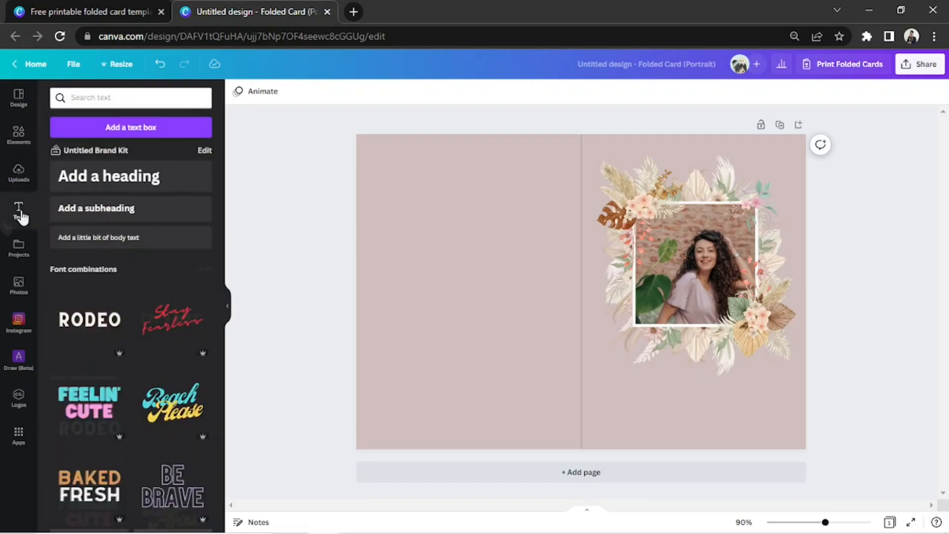
pyautogui.click(18, 211)
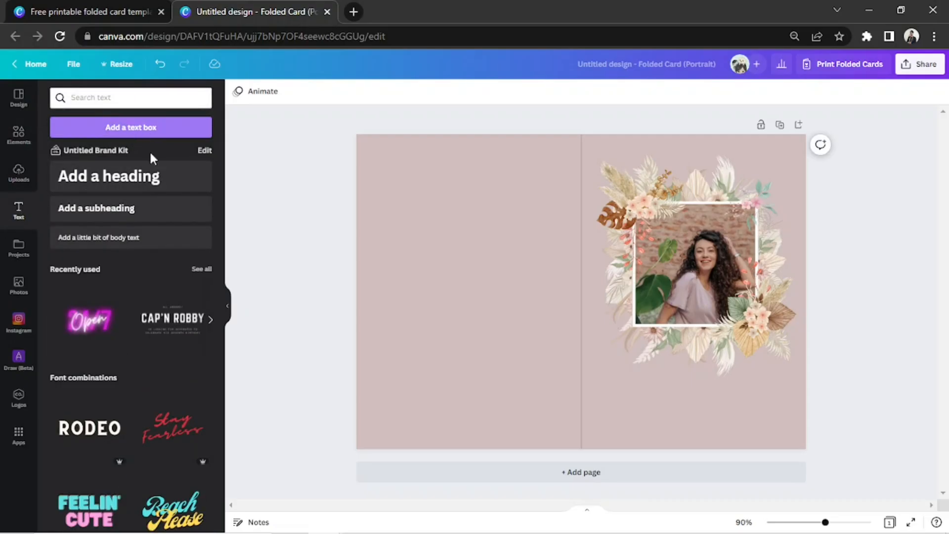
pyautogui.click(131, 128)
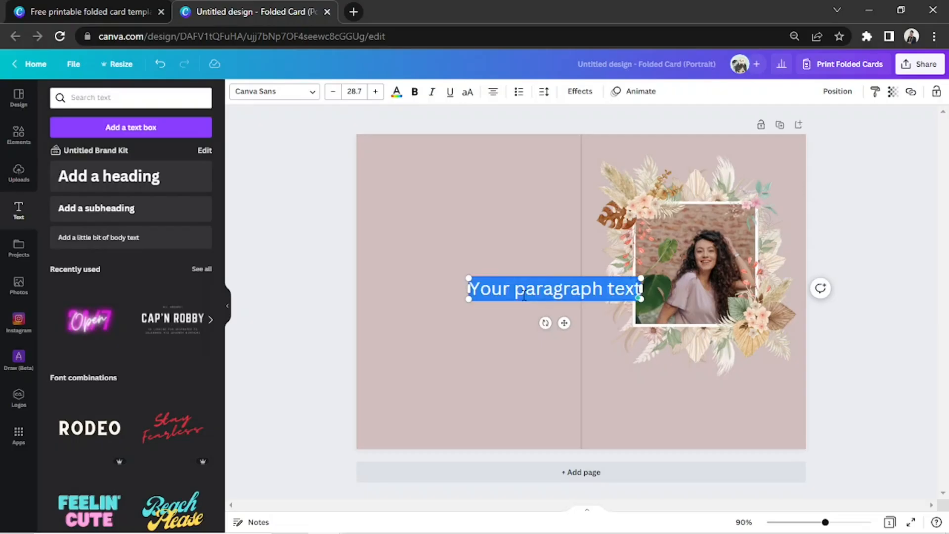
pyautogui.write("YOU'RE AM")
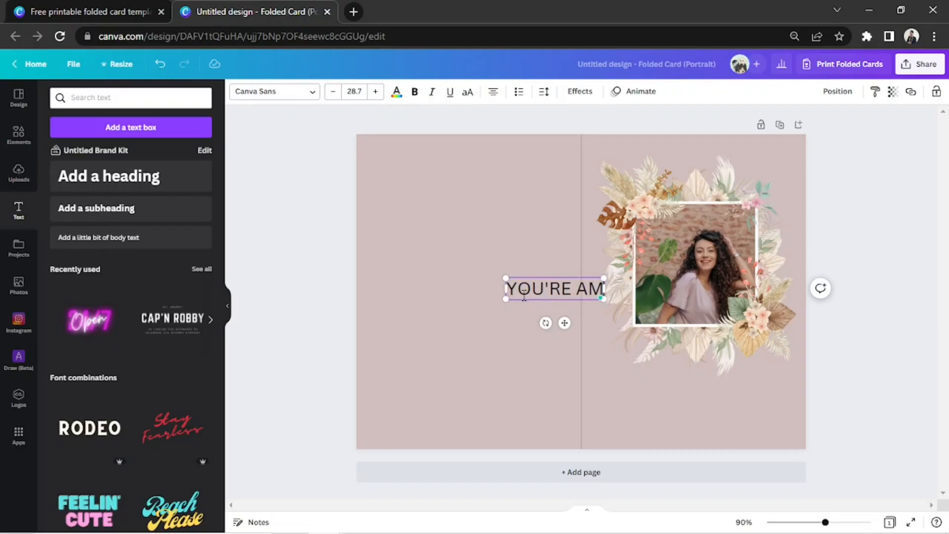
# - Position the YOU'RE AN text just beneath the floral photo frame
pyautogui.moveTo(553, 288); pyautogui.dragTo(694, 377)
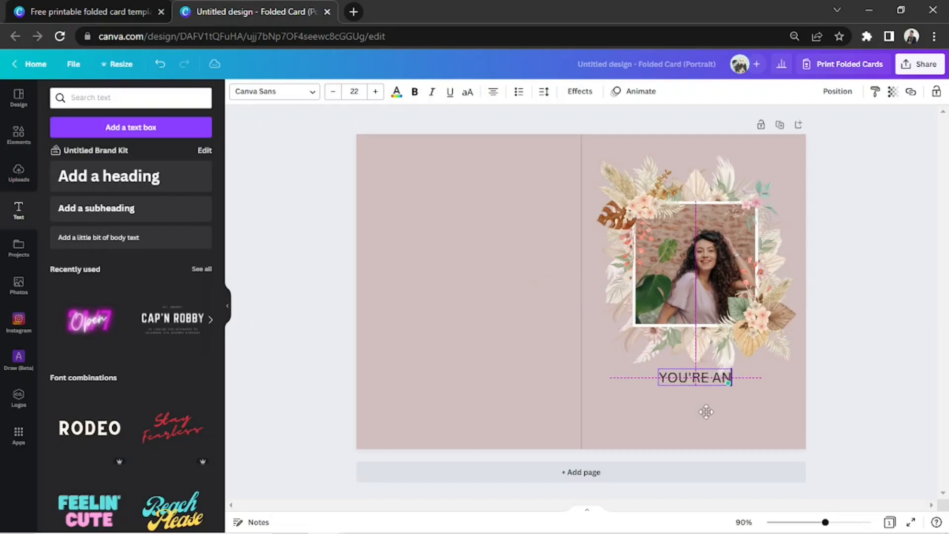
pyautogui.moveTo(694, 378); pyautogui.dragTo(694, 386)
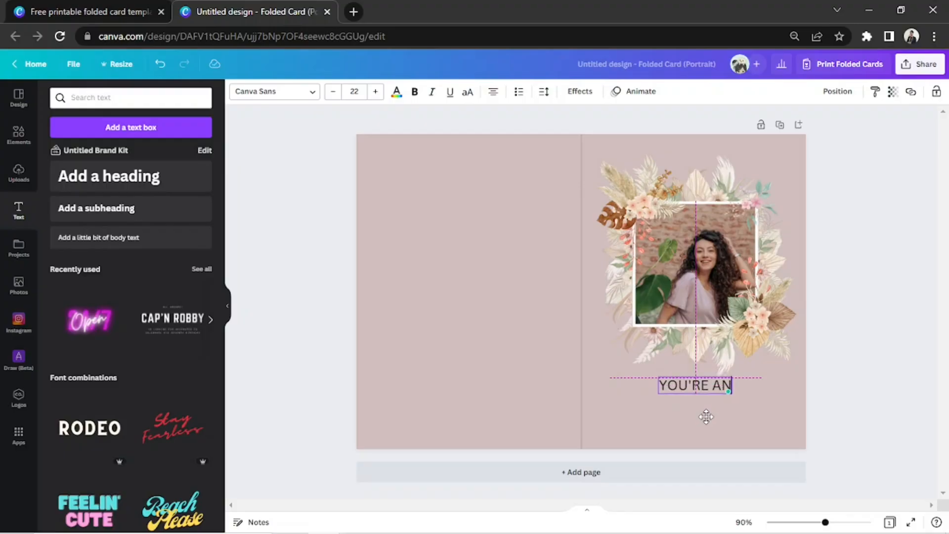
pyautogui.click(272, 91)
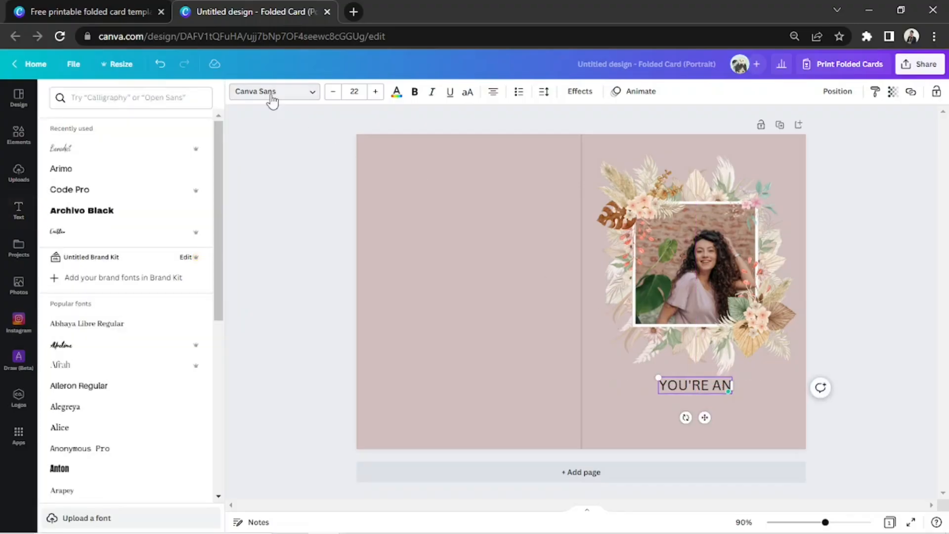
# - Give the text a handwriting-style font found by searching HANDWRITIN and a dark colour
pyautogui.click(272, 91)
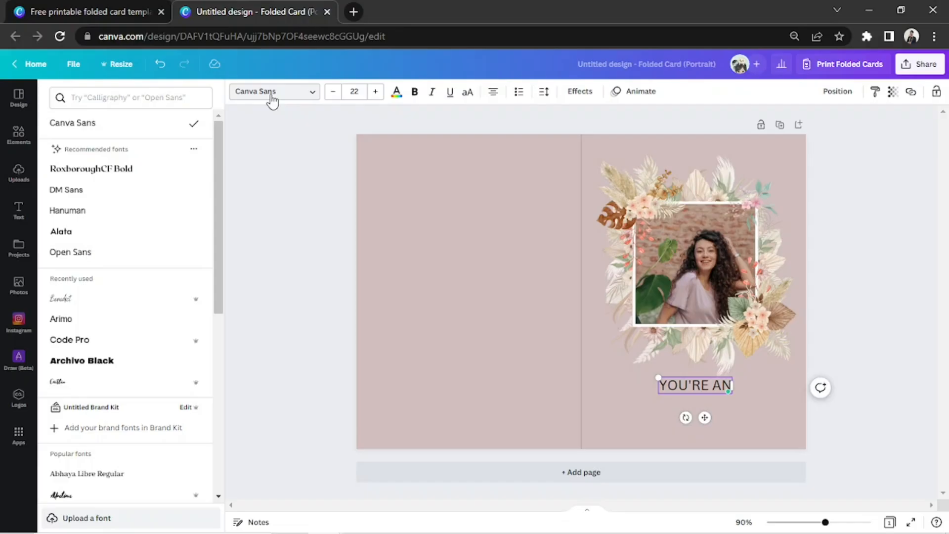
pyautogui.write('HANDWRITING')
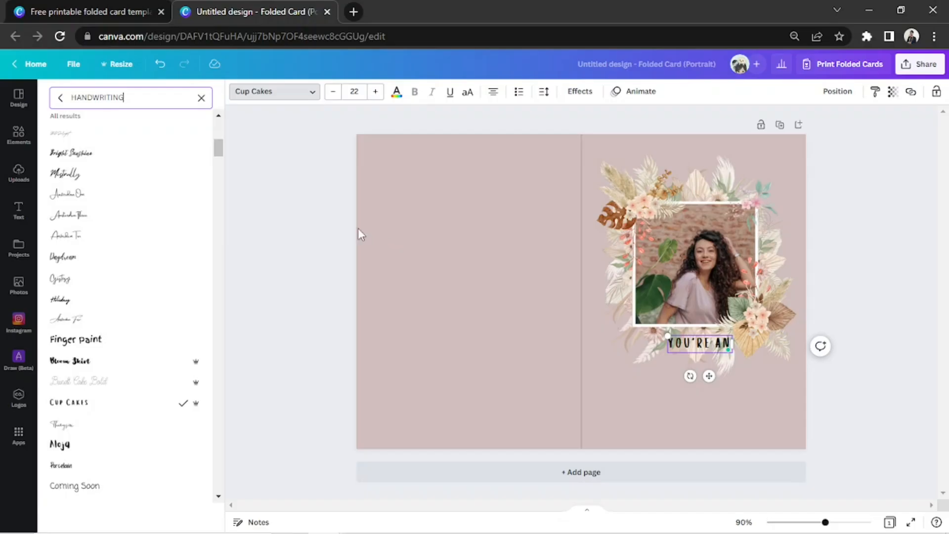
pyautogui.click(397, 91)
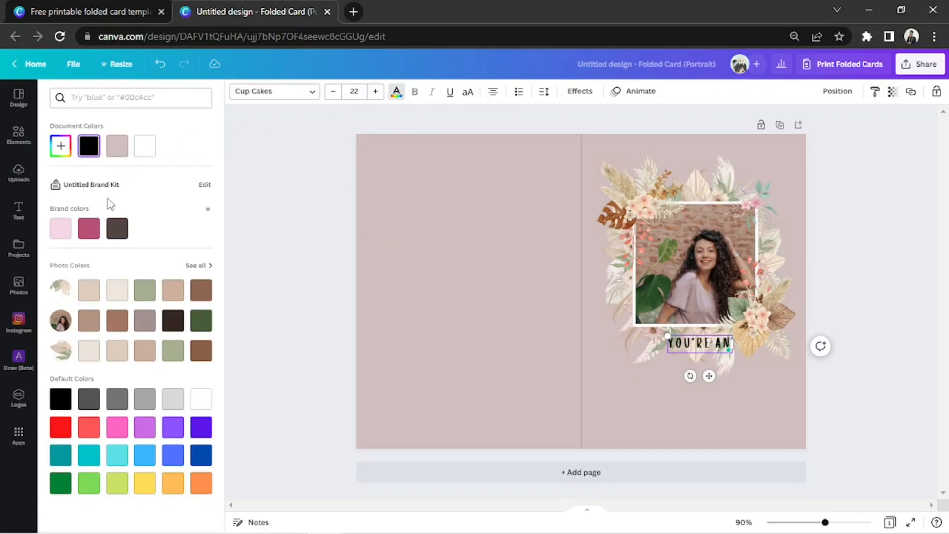
pyautogui.click(116, 228)
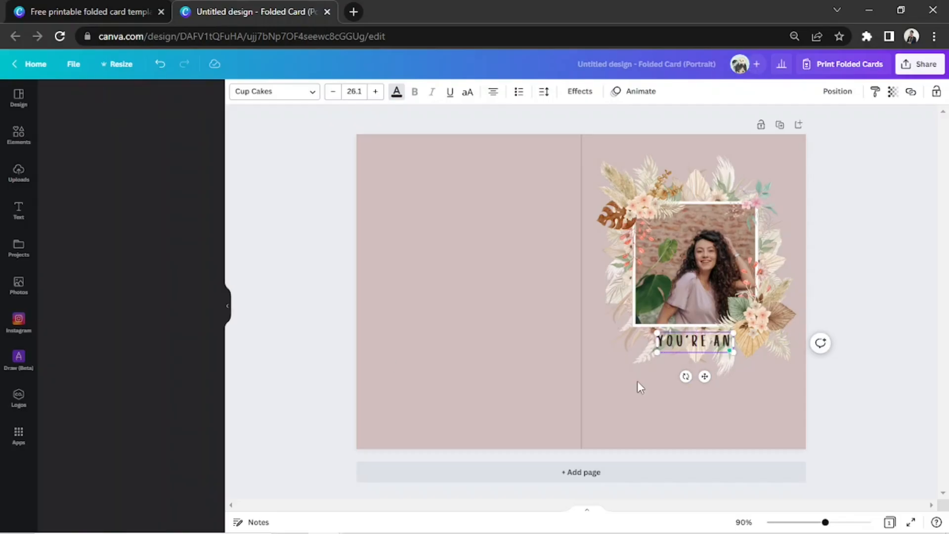
pyautogui.click(543, 91)
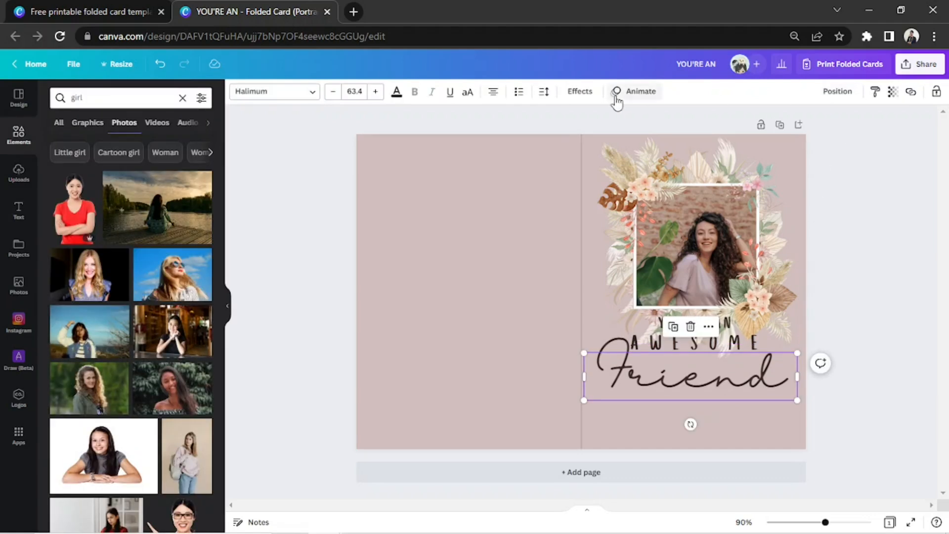
pyautogui.click(579, 91)
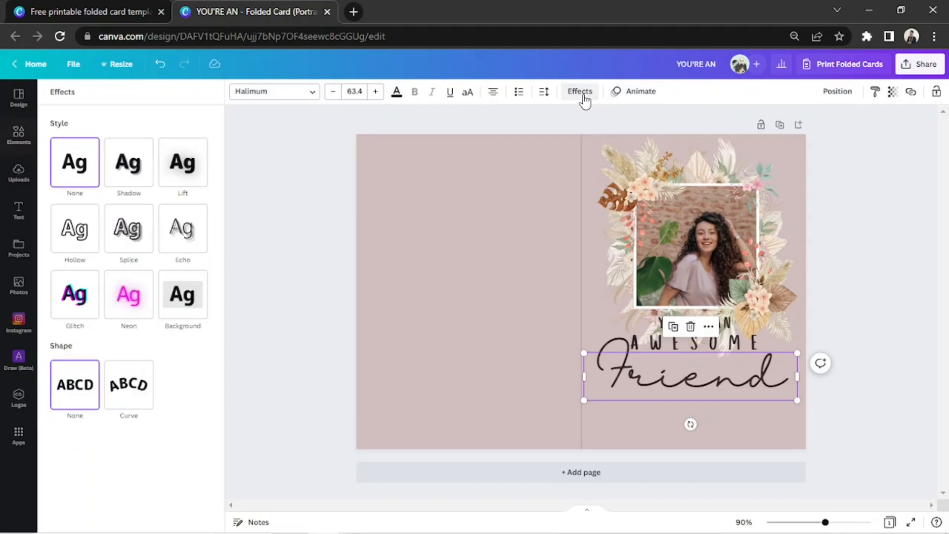
pyautogui.click(129, 161)
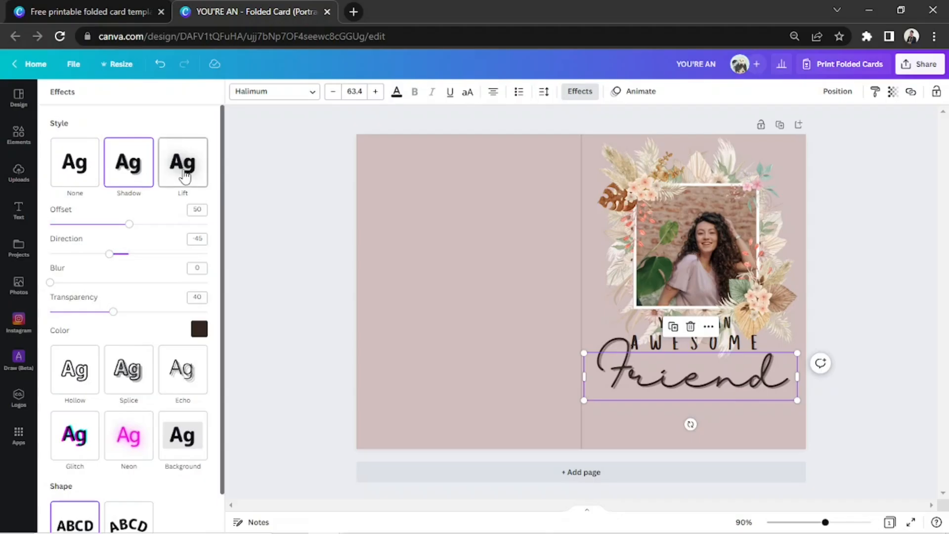
pyautogui.click(182, 162)
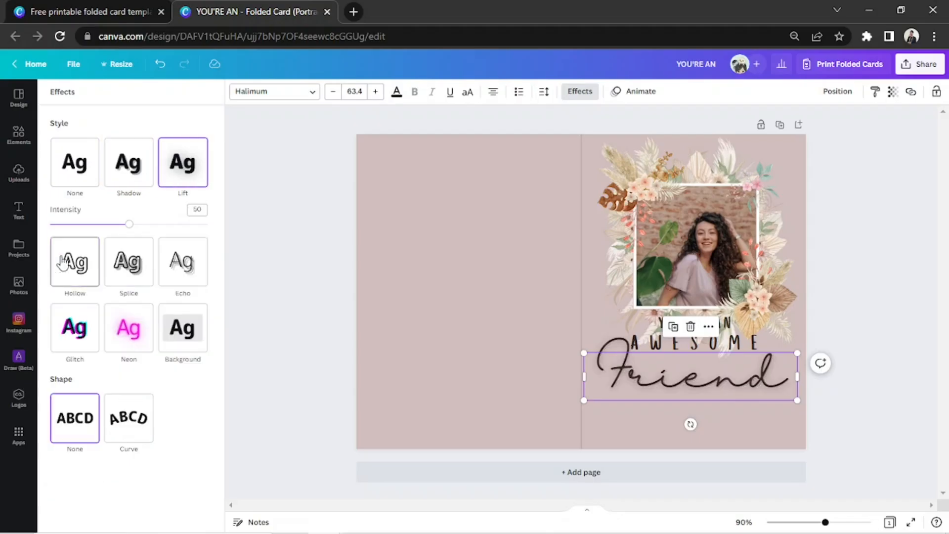
pyautogui.click(129, 295)
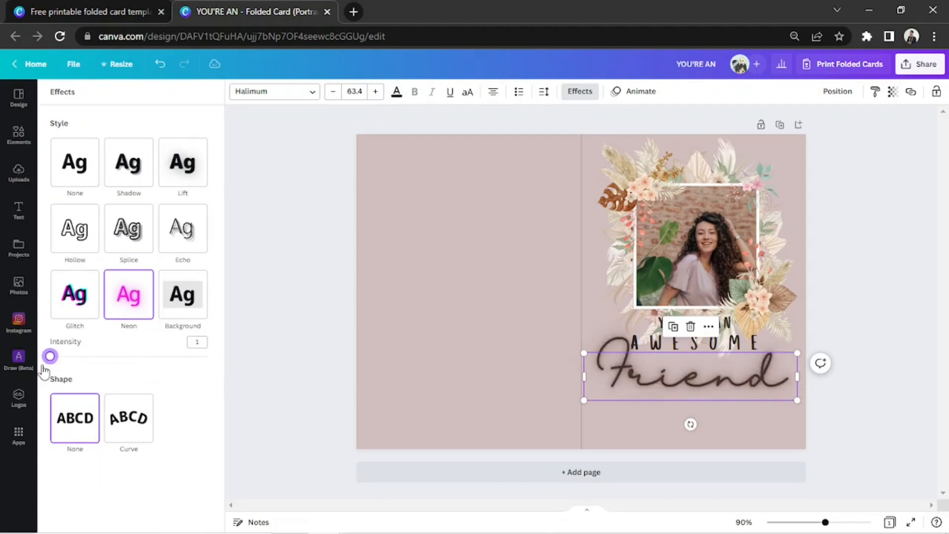
pyautogui.click(182, 295)
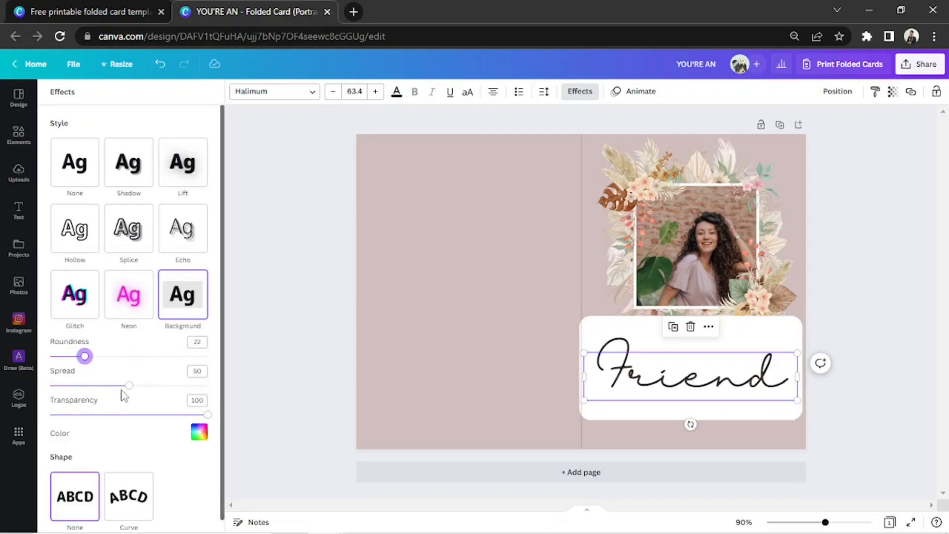
pyautogui.click(129, 161)
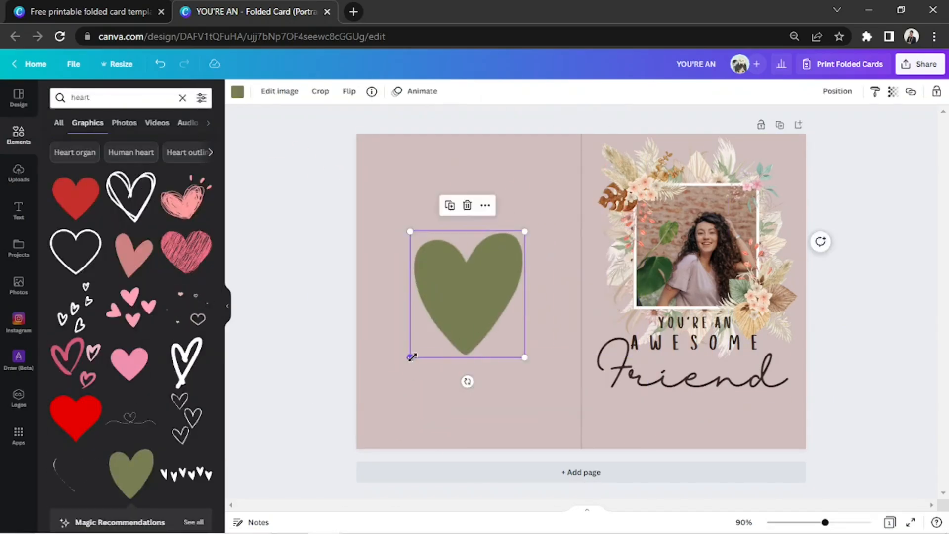
# - Recolour the heart graphic dark via its colour control
pyautogui.click(238, 91)
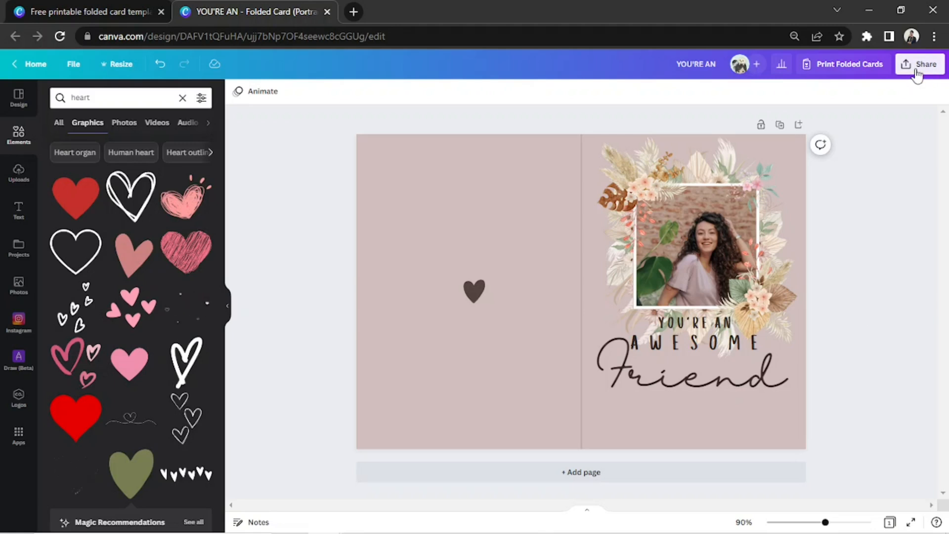
# - Reach the card's download settings from Share and list the available file types
pyautogui.click(920, 64)
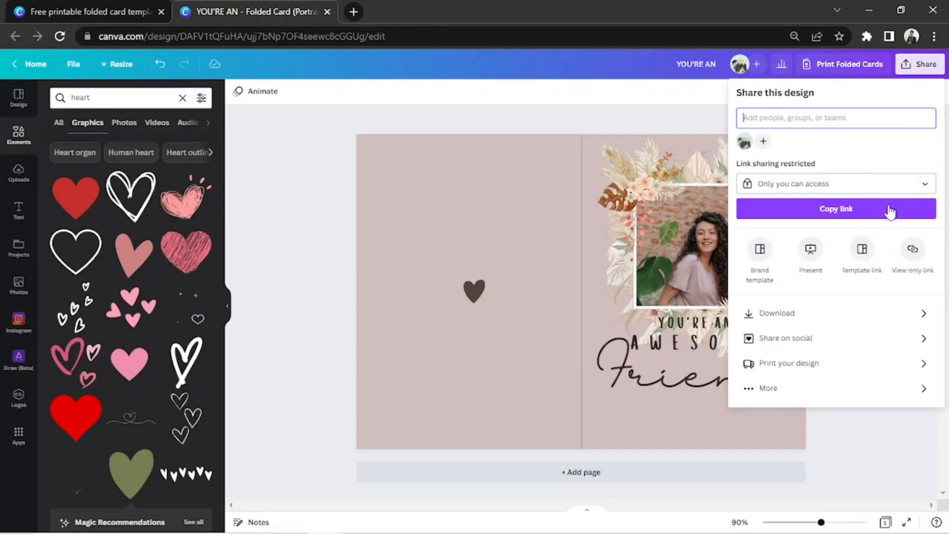
pyautogui.click(777, 314)
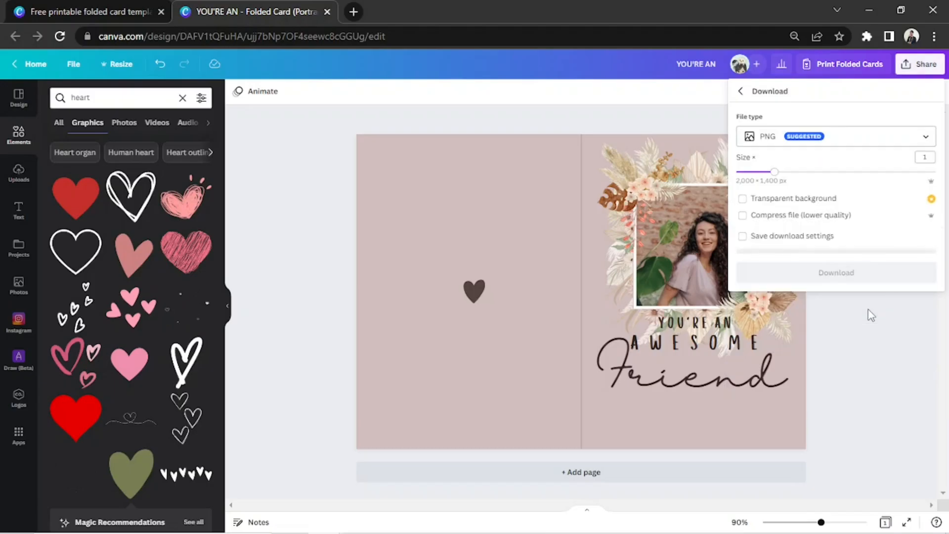
pyautogui.click(836, 135)
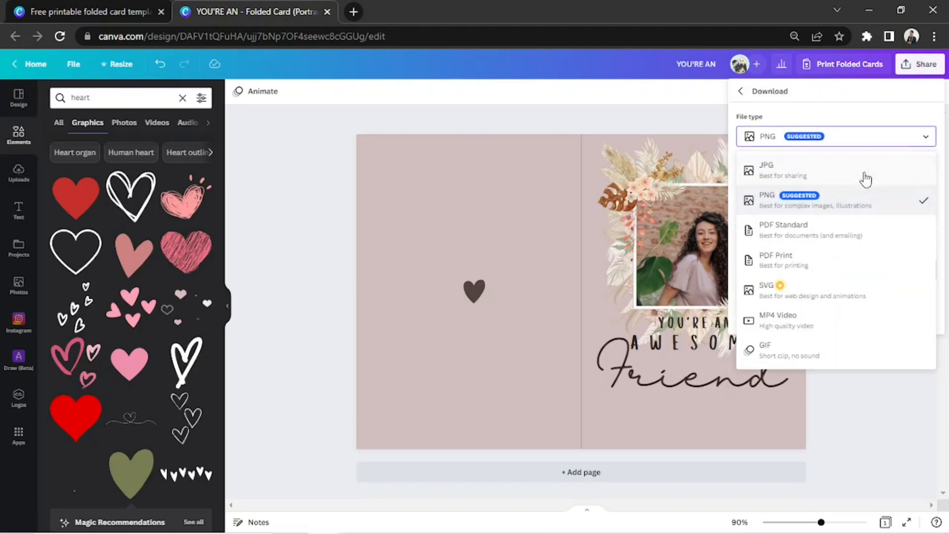
pyautogui.moveTo(848, 348)
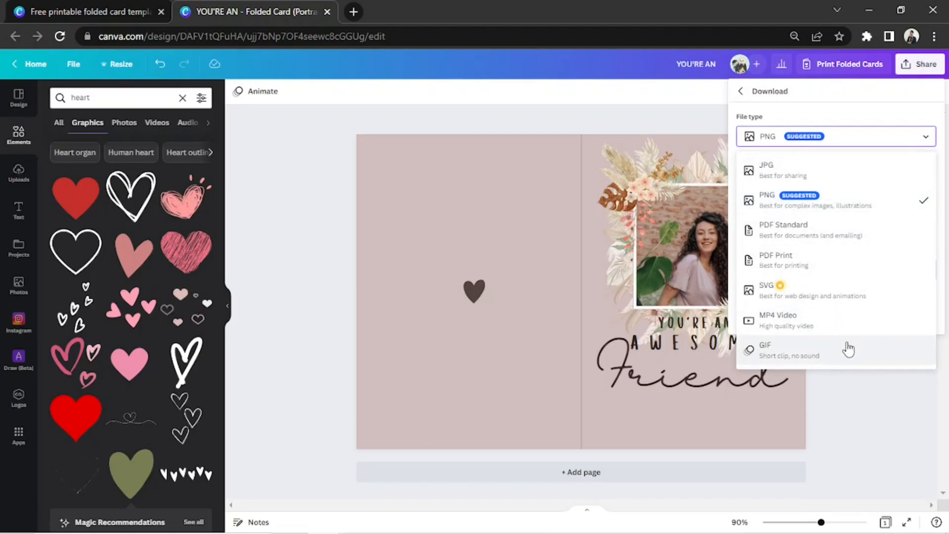